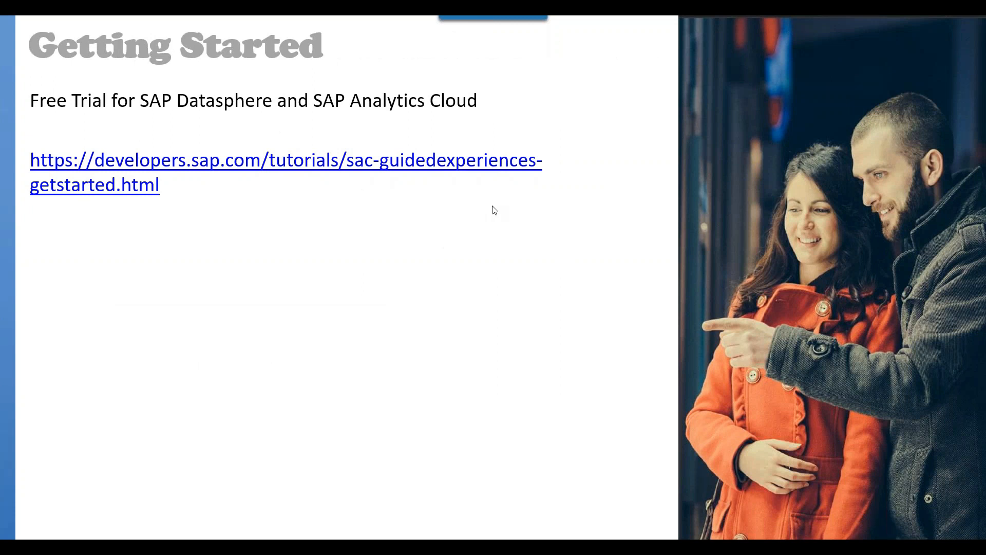
mouse_move(448, 221)
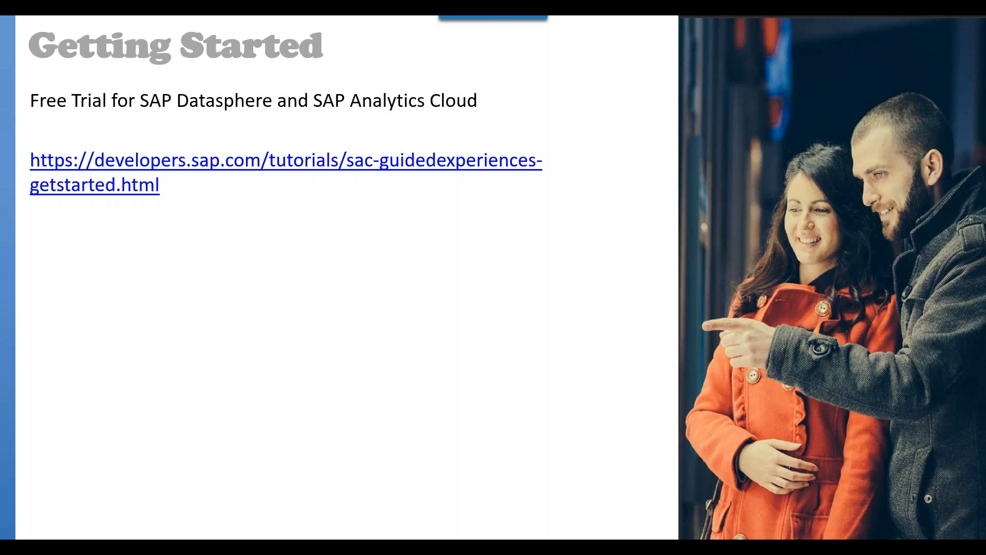
mouse_move(191, 172)
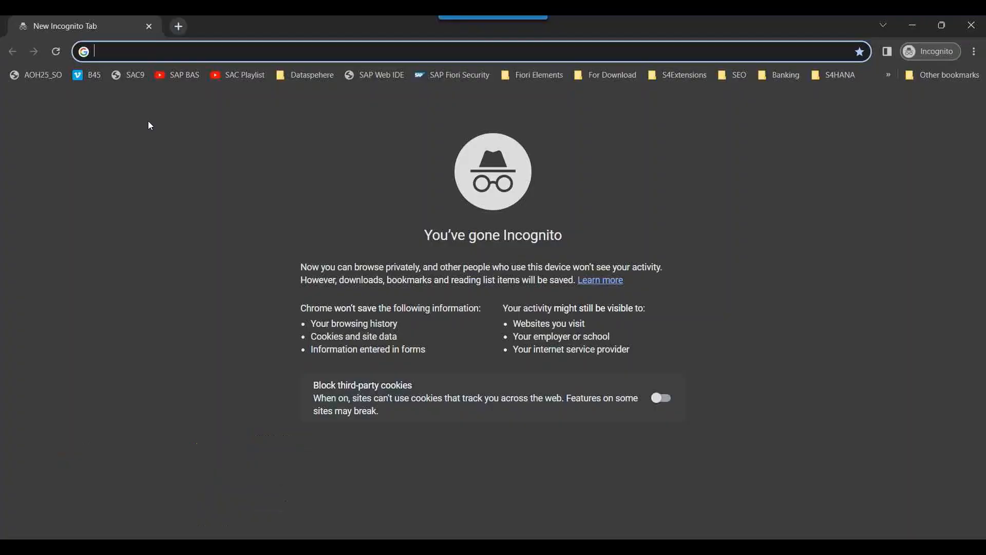
Step: Load the guided-experiences getting-started tutorial and reach Step 2's SAP Datasphere link options
type("developers.sap.com/tutorials/sac-guidedexperiences-getstarted.html")
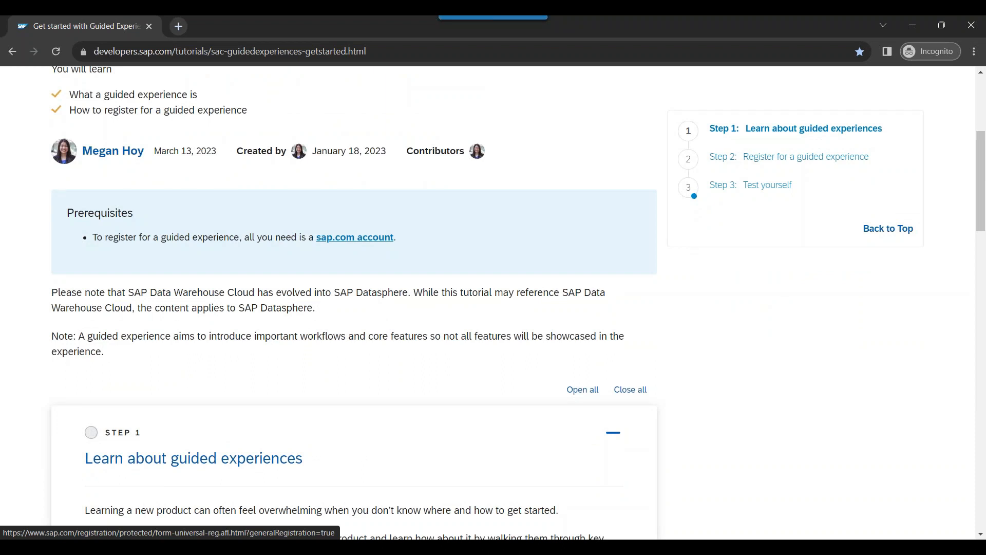
scroll("down", 3)
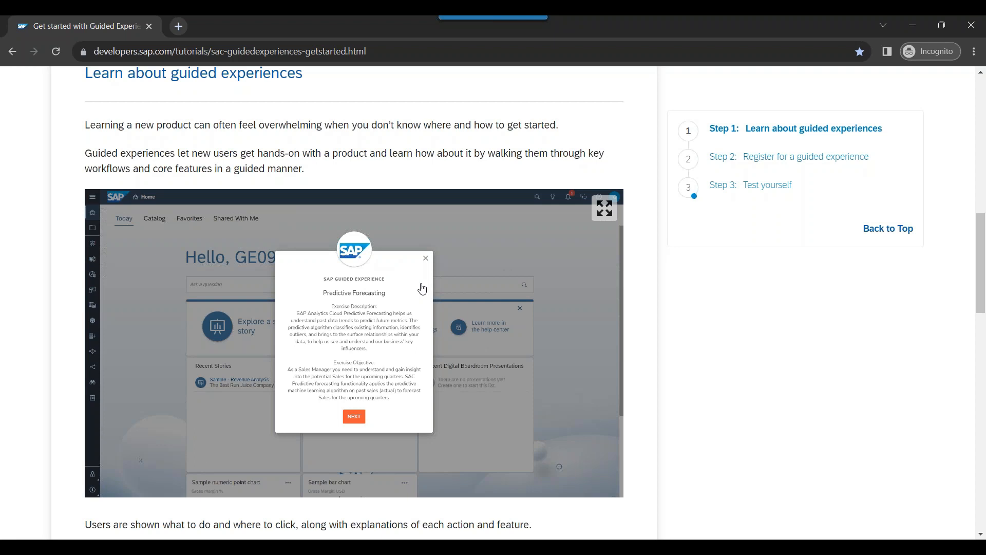
scroll("down", 3)
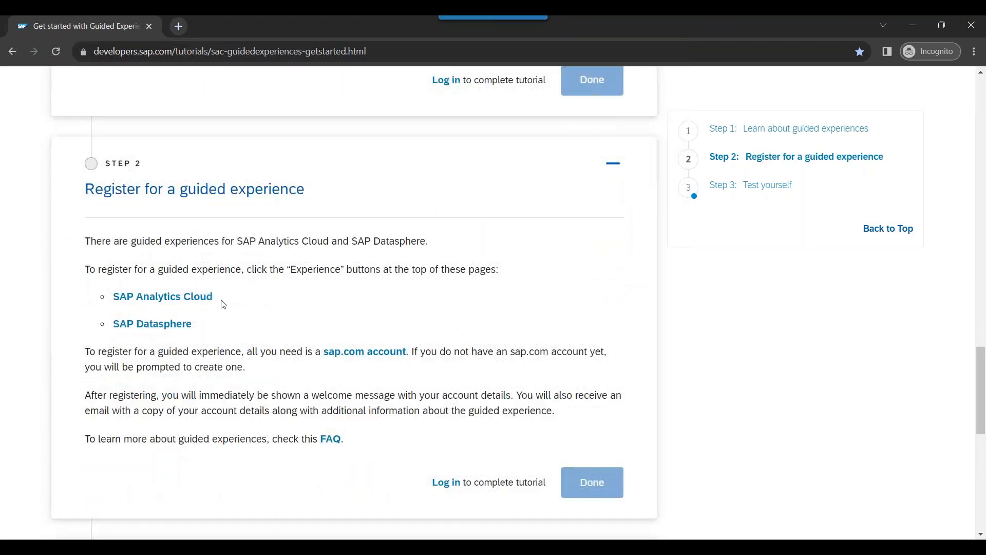
mouse_move(152, 324)
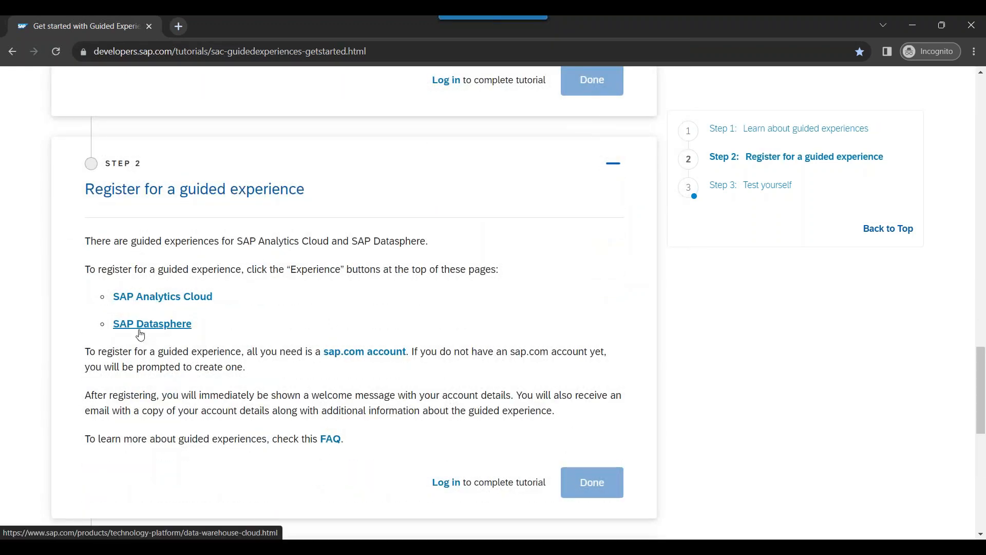
mouse_move(187, 301)
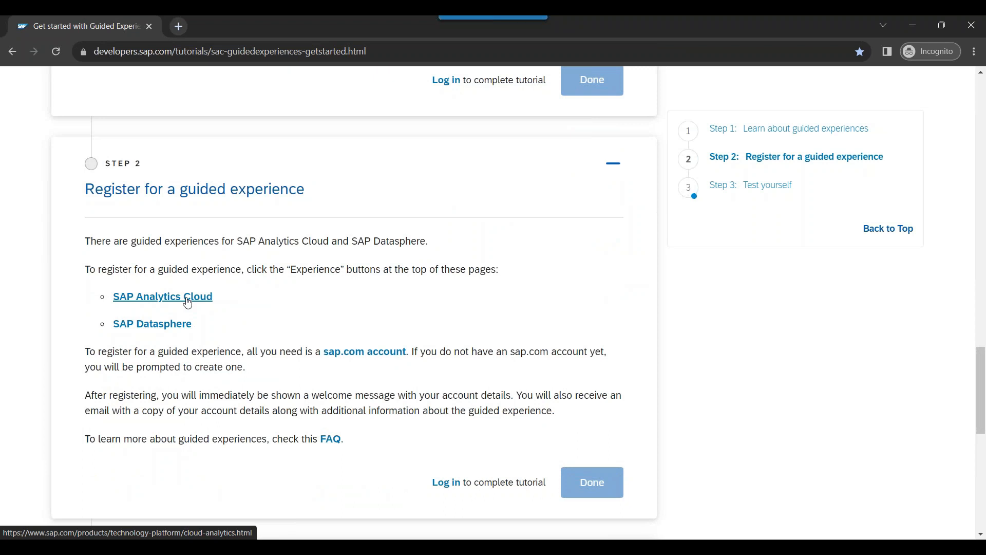
right_click(152, 323)
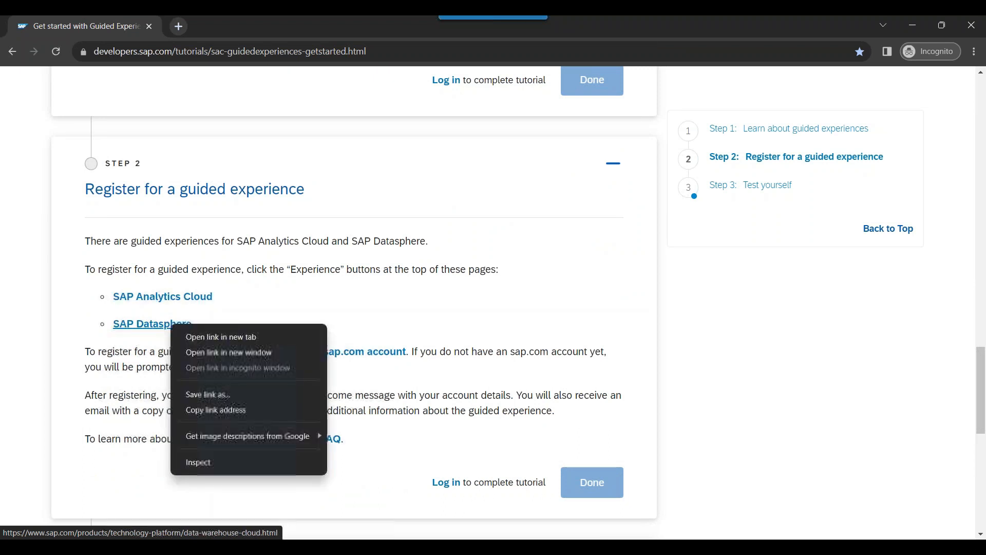
Step: Open the SAP Datasphere product page in a new tab and launch Experience SAP Datasphere
left_click(221, 337)
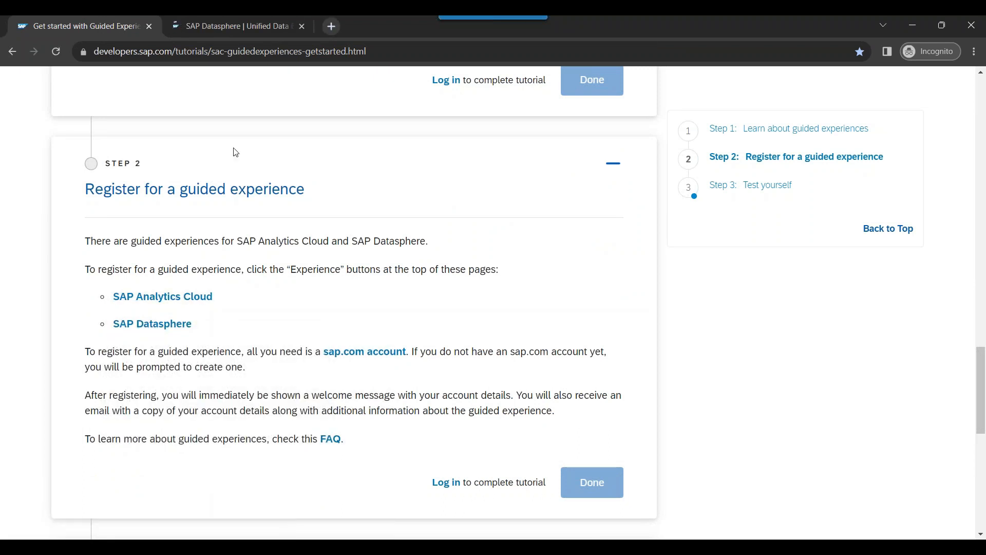
left_click(240, 26)
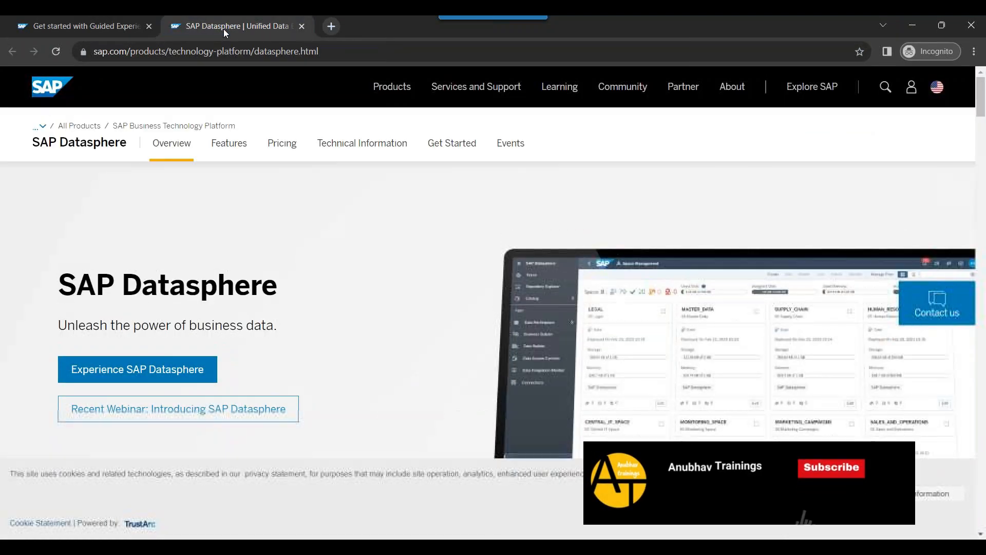
scroll("down", 3)
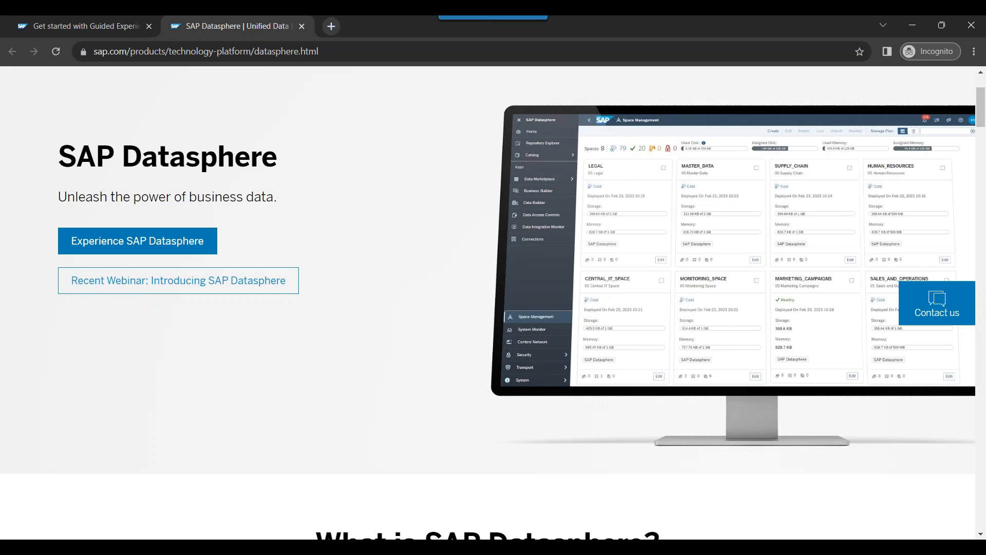
mouse_move(110, 250)
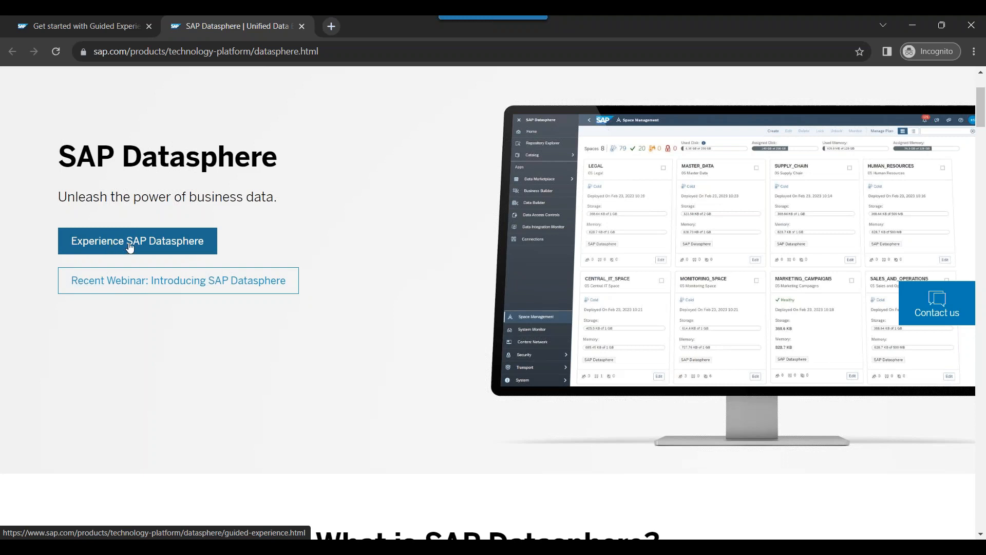
left_click(137, 241)
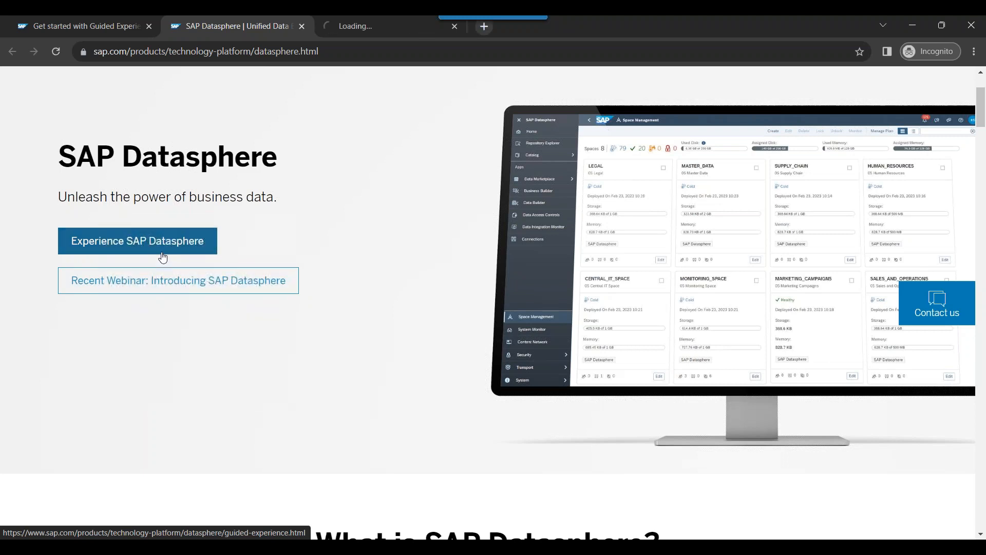
left_click(136, 240)
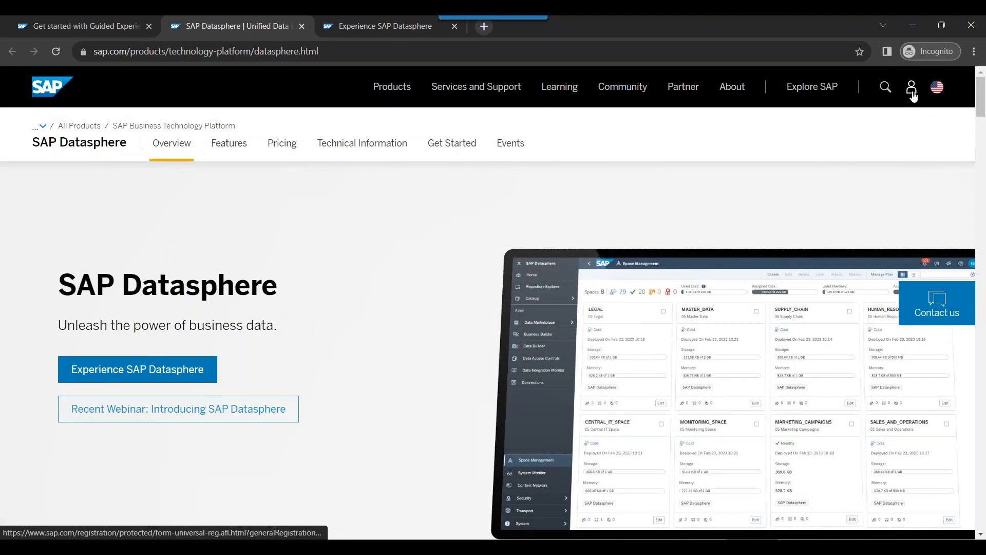
mouse_move(911, 86)
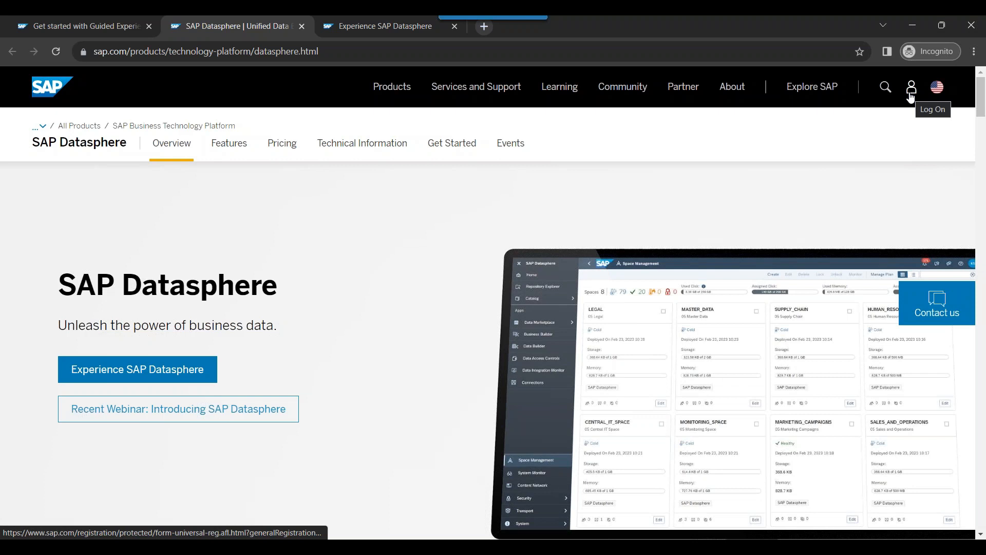
Step: Bring up the Register once for full access form and choose log-in with an existing SAP account
left_click(910, 87)
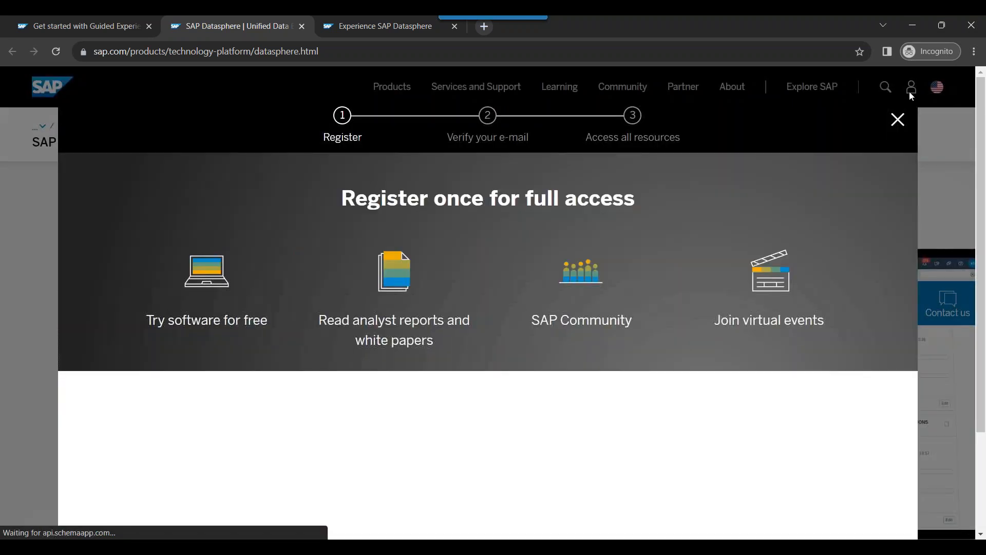
scroll("down", 3)
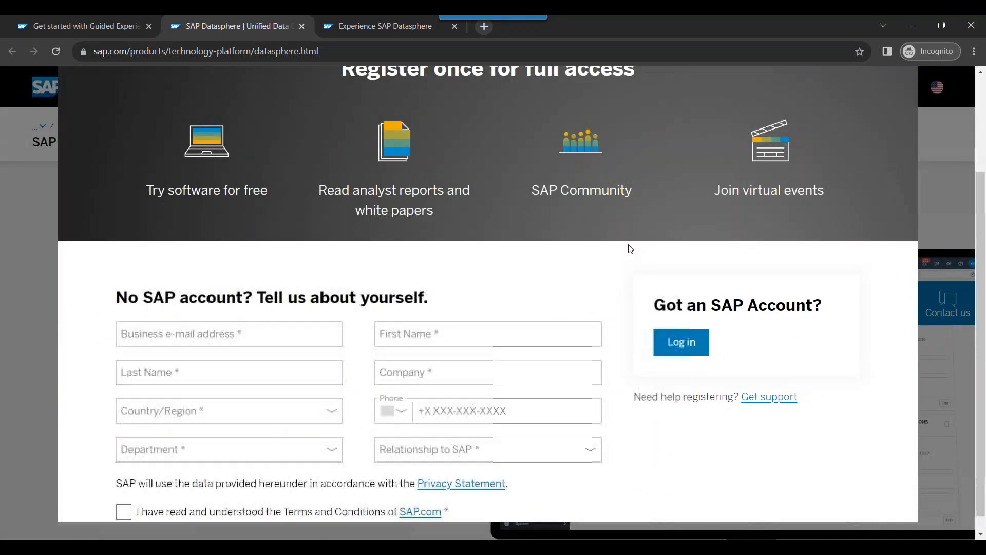
scroll("down", 3)
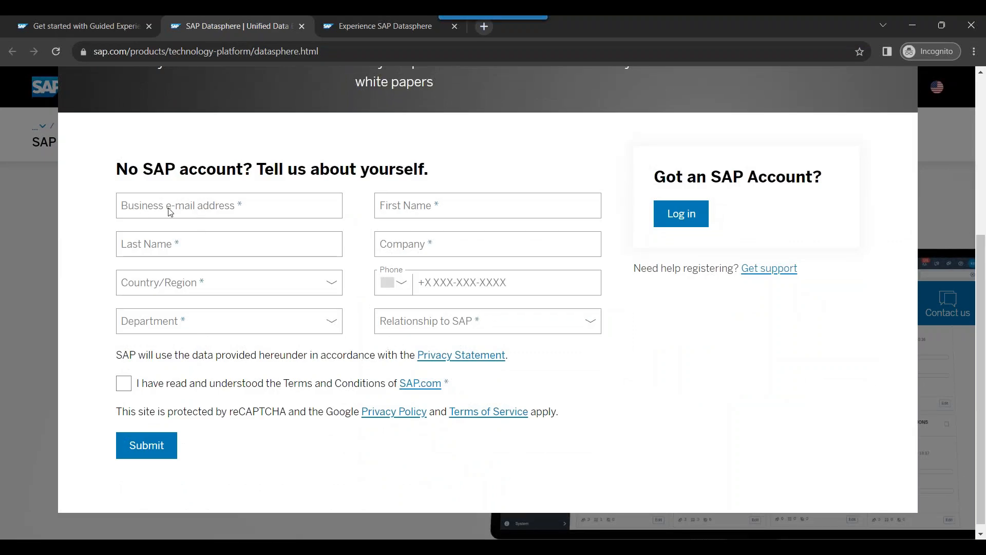
mouse_move(219, 213)
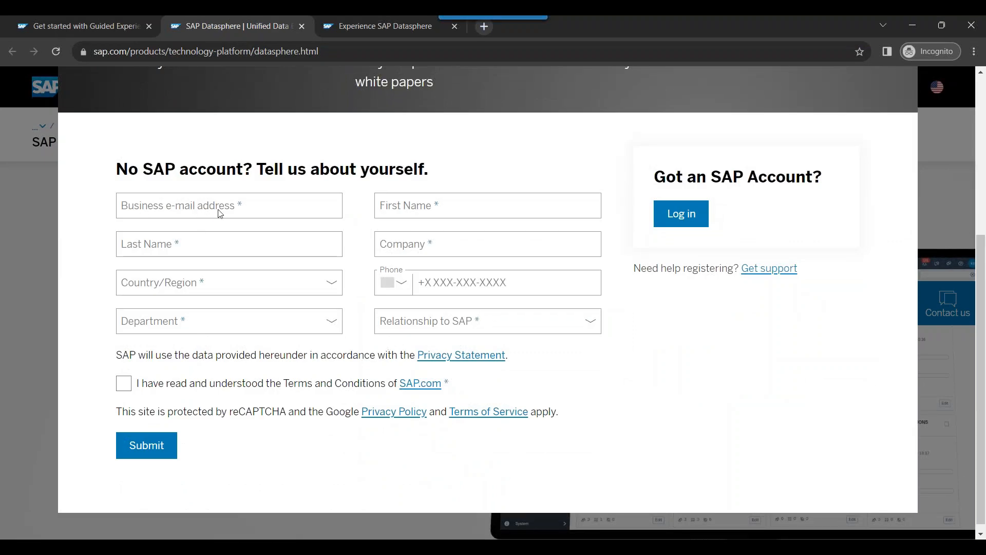
mouse_move(208, 212)
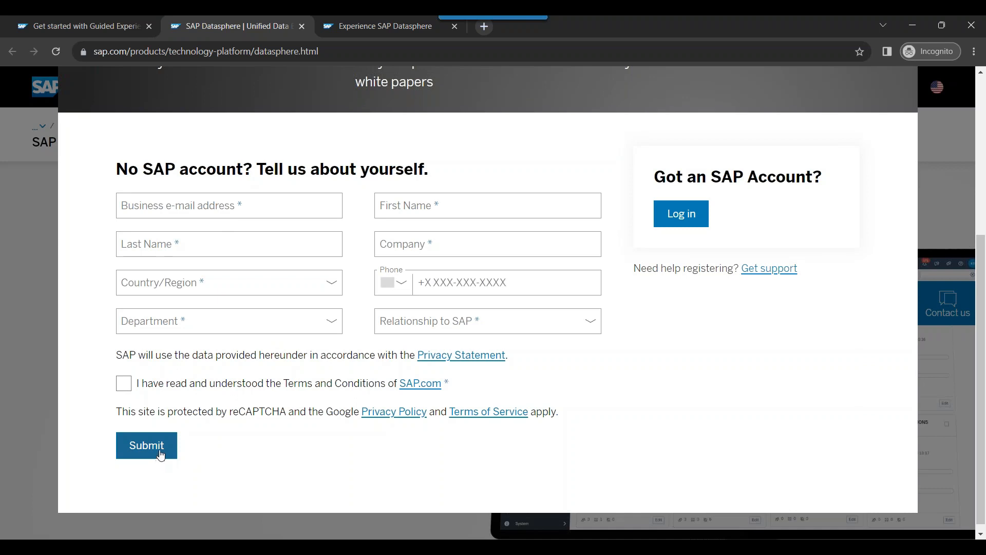
mouse_move(290, 433)
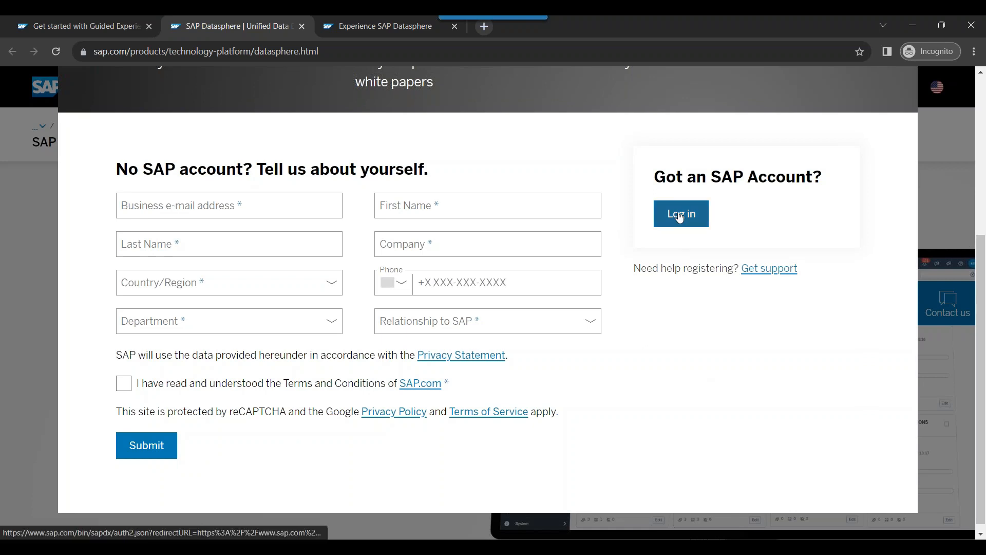
left_click(680, 213)
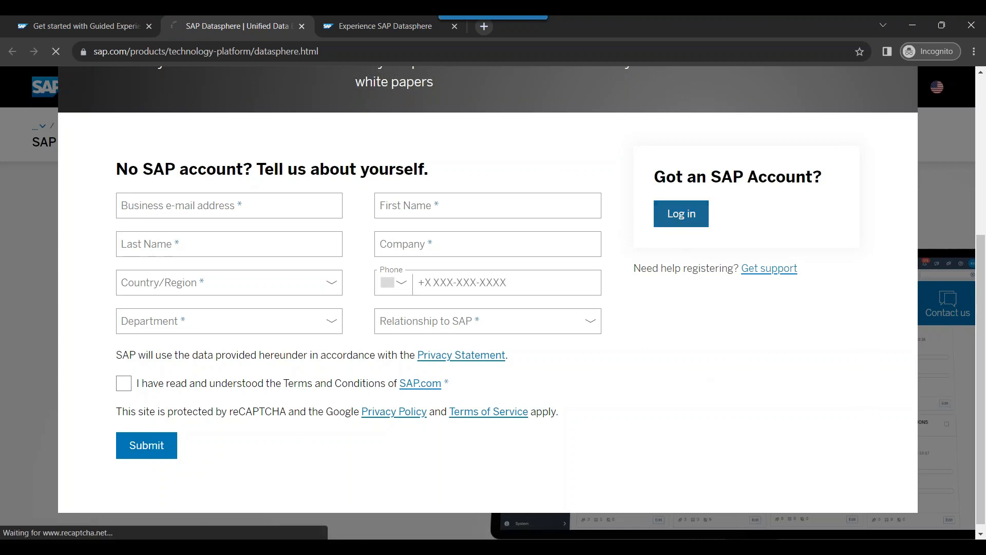
Step: Sign in to SAP Universal ID with the saved e-mail address and password
left_click(680, 214)
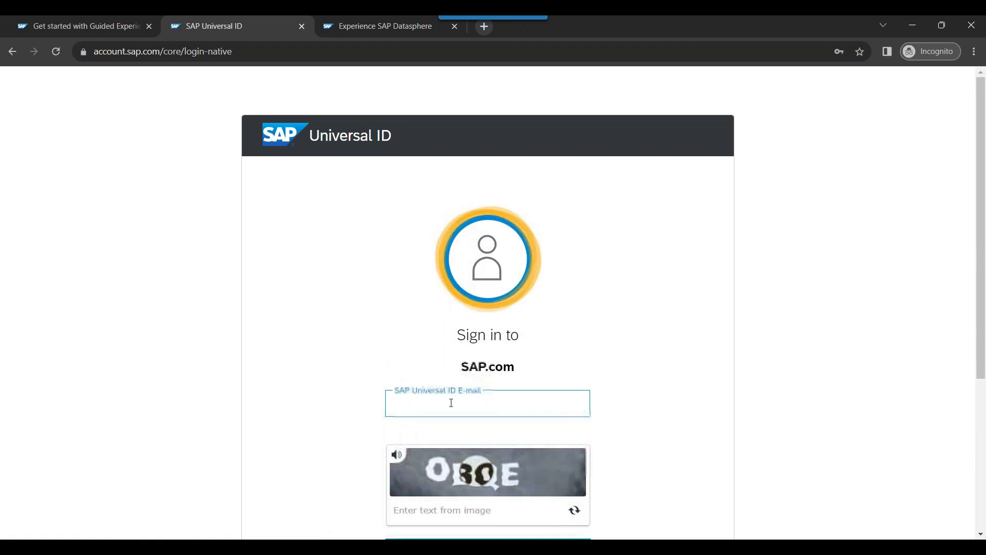
scroll("down", 3)
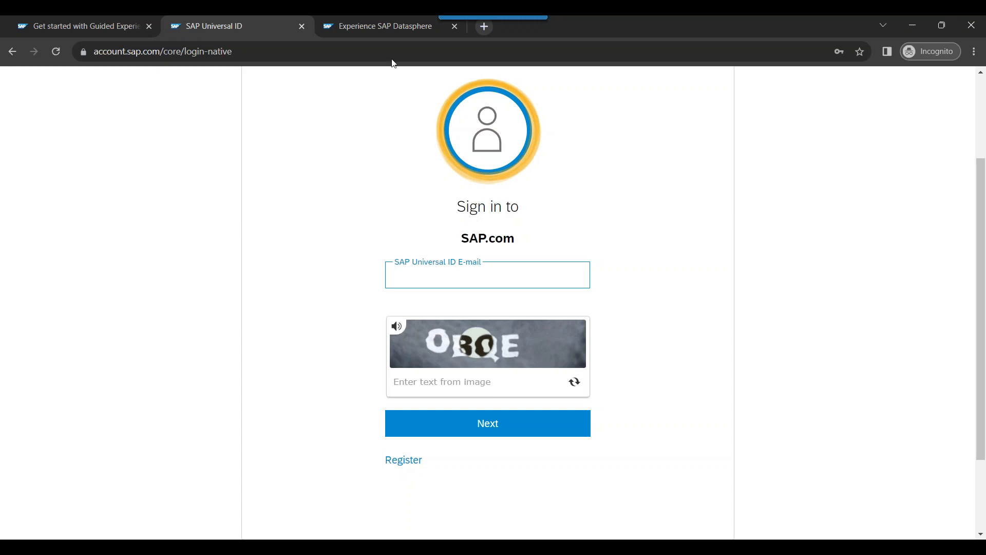
type("anub")
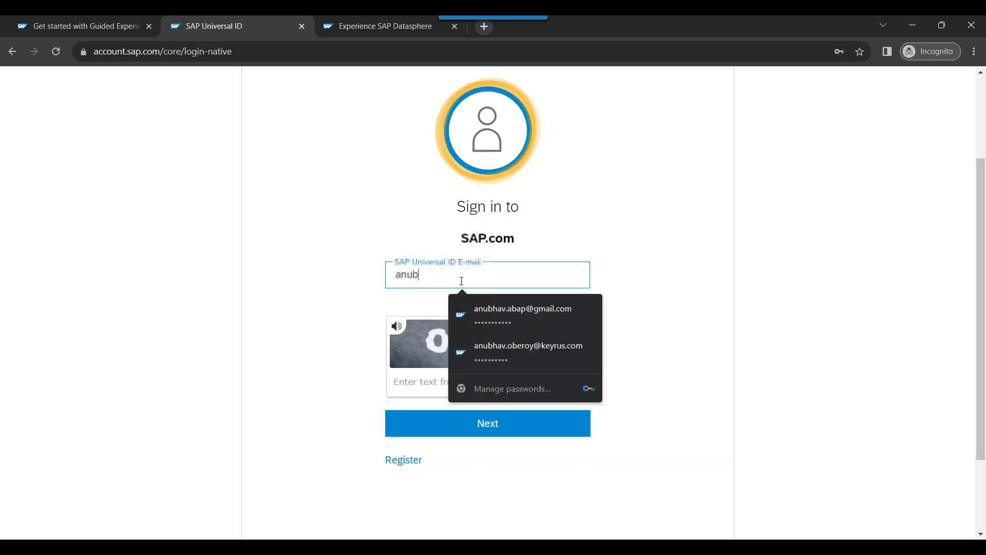
left_click(523, 308)
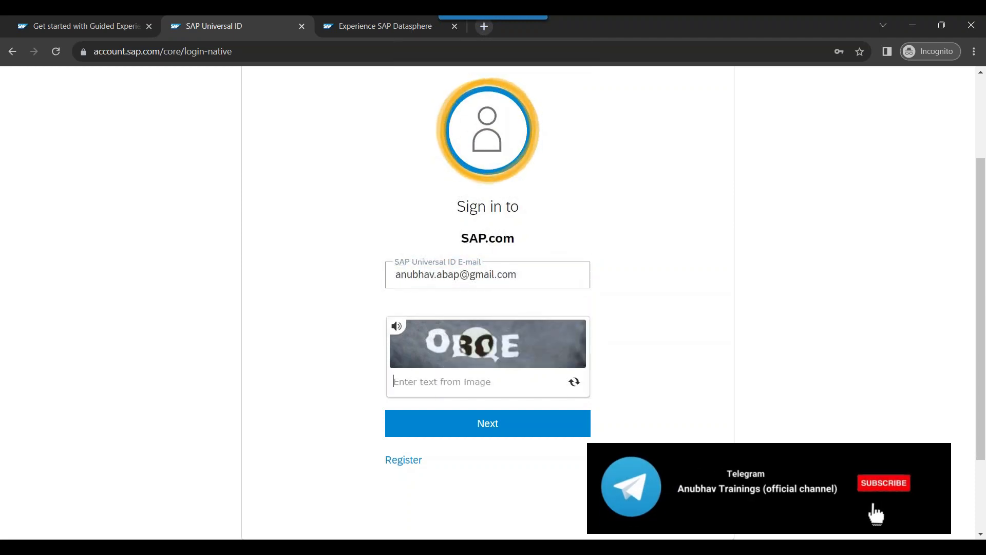
type("OBQ")
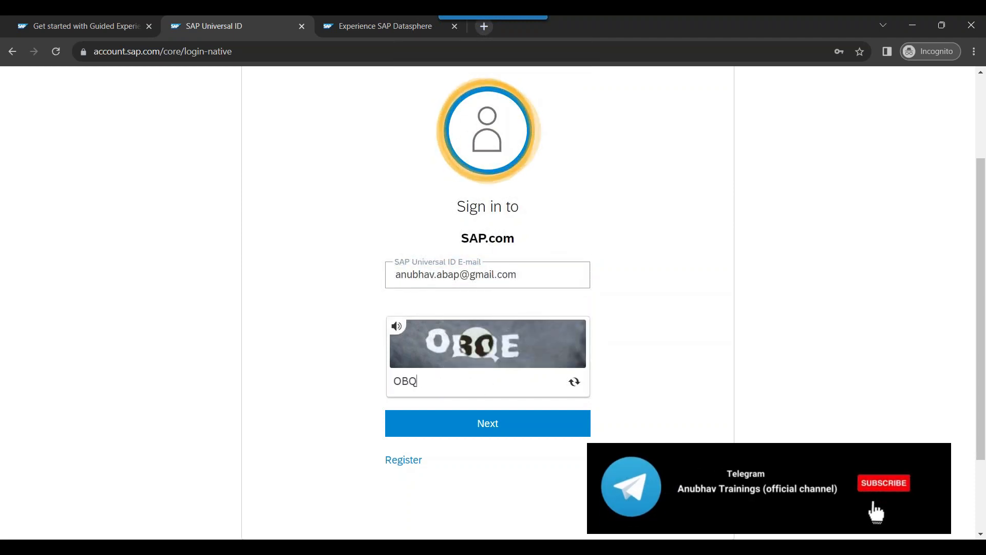
type("E")
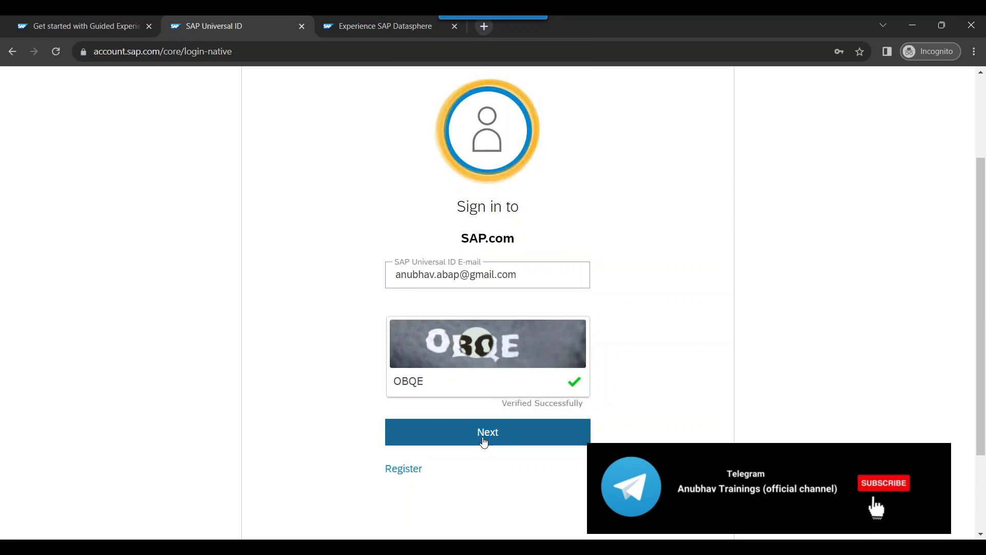
left_click(487, 433)
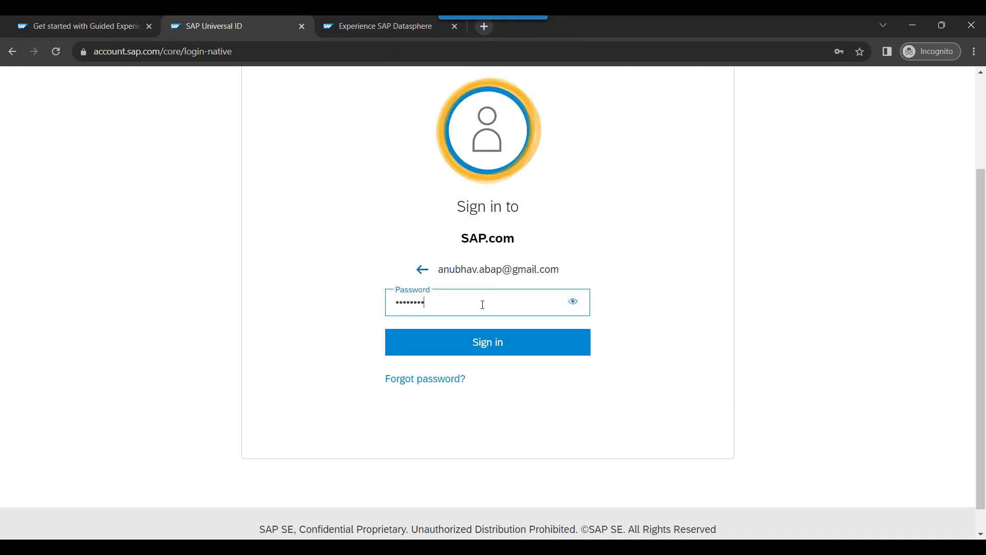
left_click(487, 341)
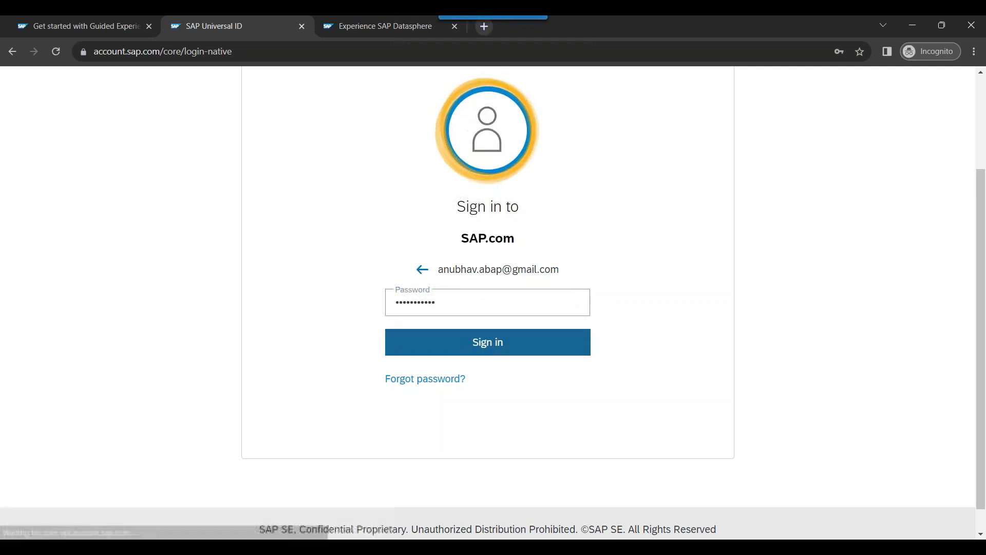
left_click(486, 341)
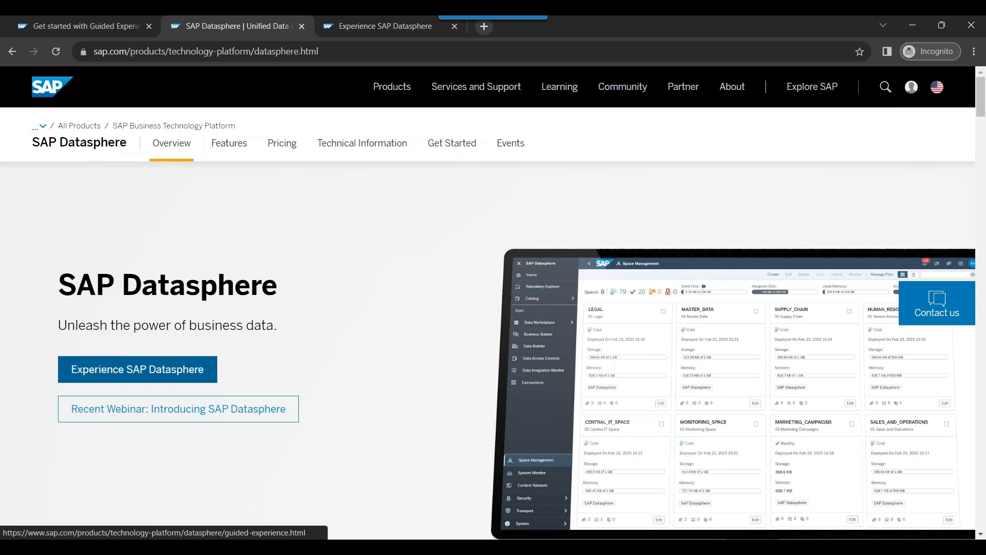
Step: Request a free SAP Datasphere guided experience account via Try now
left_click(137, 368)
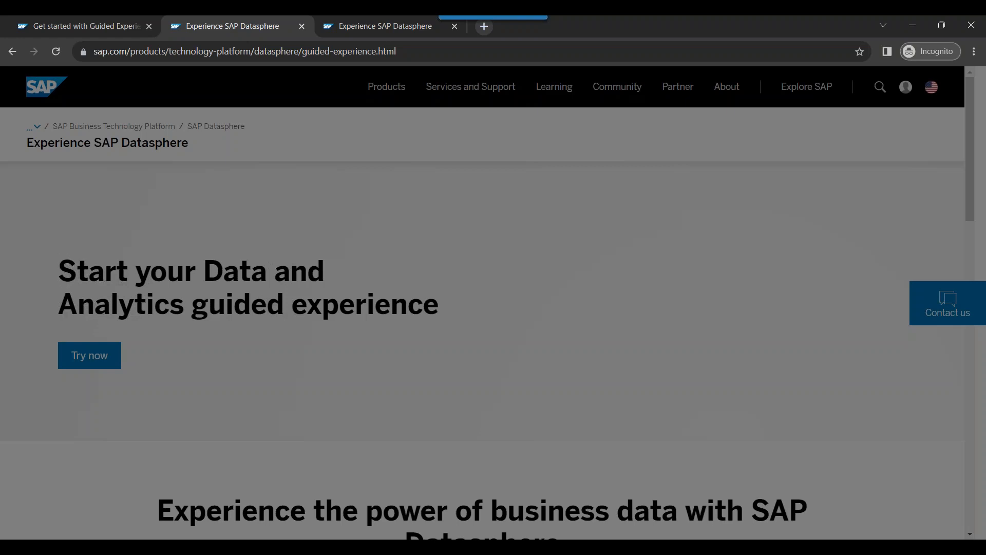
mouse_move(284, 387)
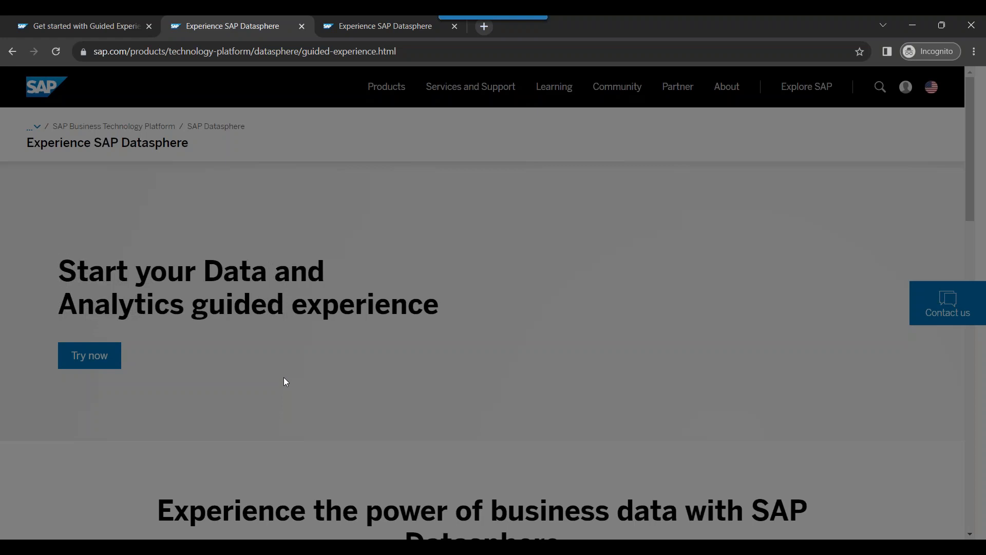
left_click(88, 354)
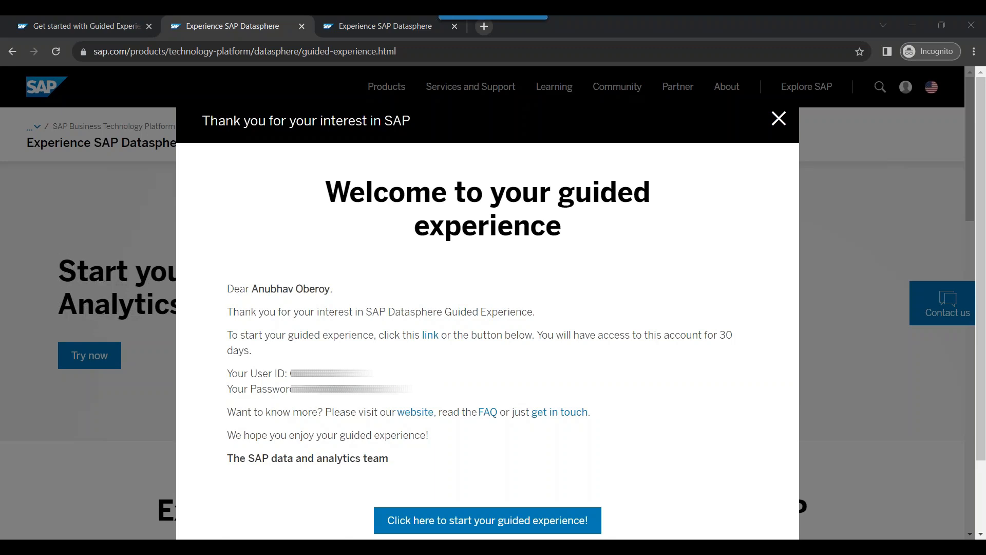
left_click(777, 119)
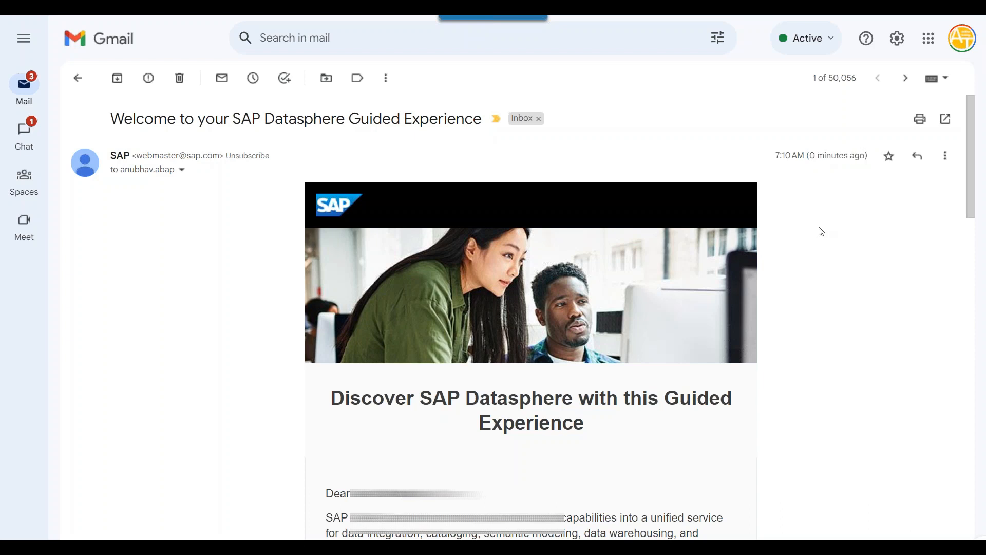
Step: Reach the 'Start your experience!' link in the Gmail message and bring up its link options
scroll("down", 3)
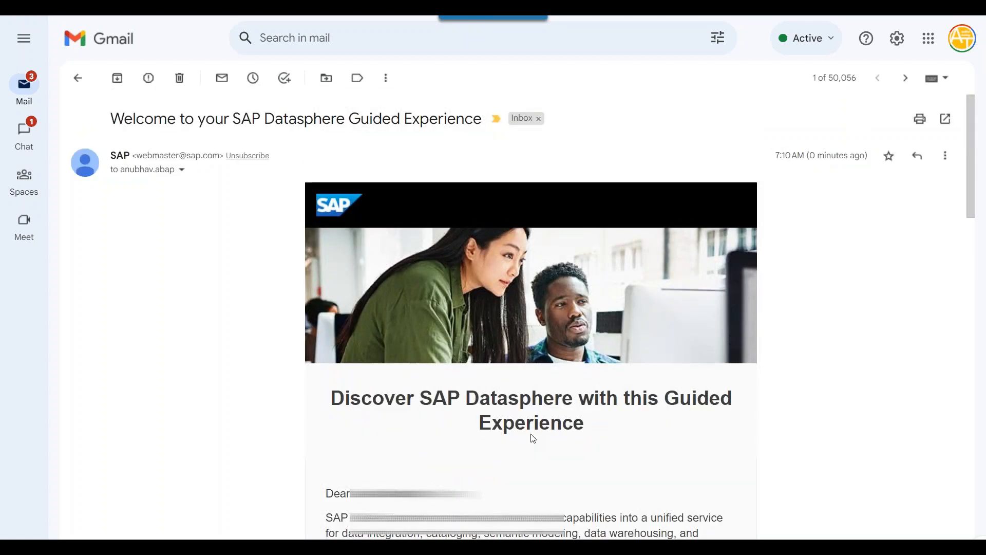
mouse_move(380, 30)
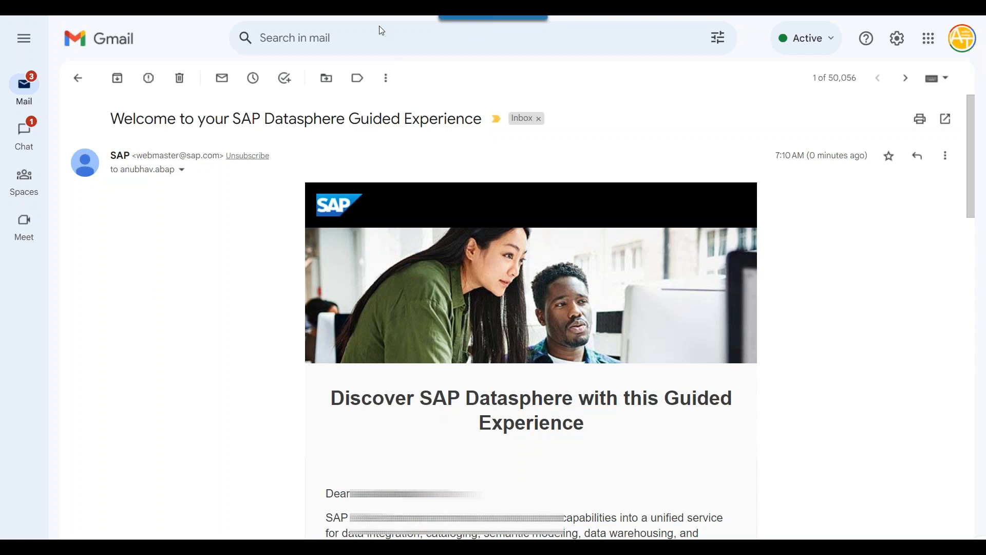
scroll("down", 3)
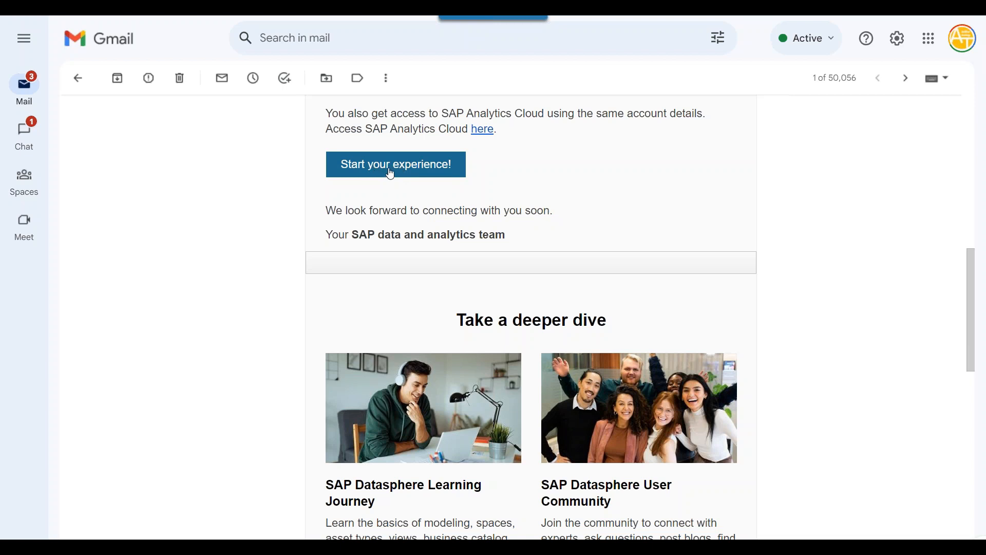
right_click(395, 164)
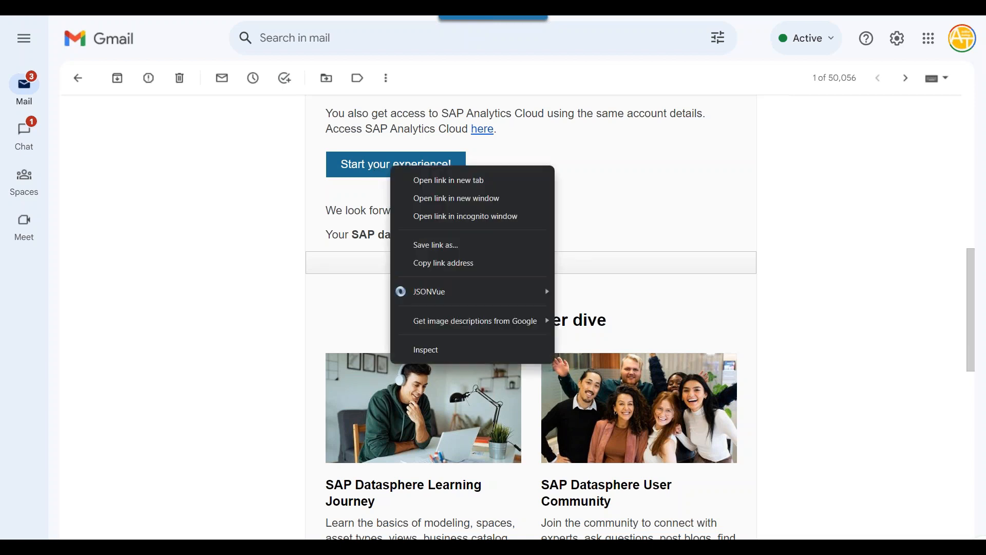
mouse_move(442, 263)
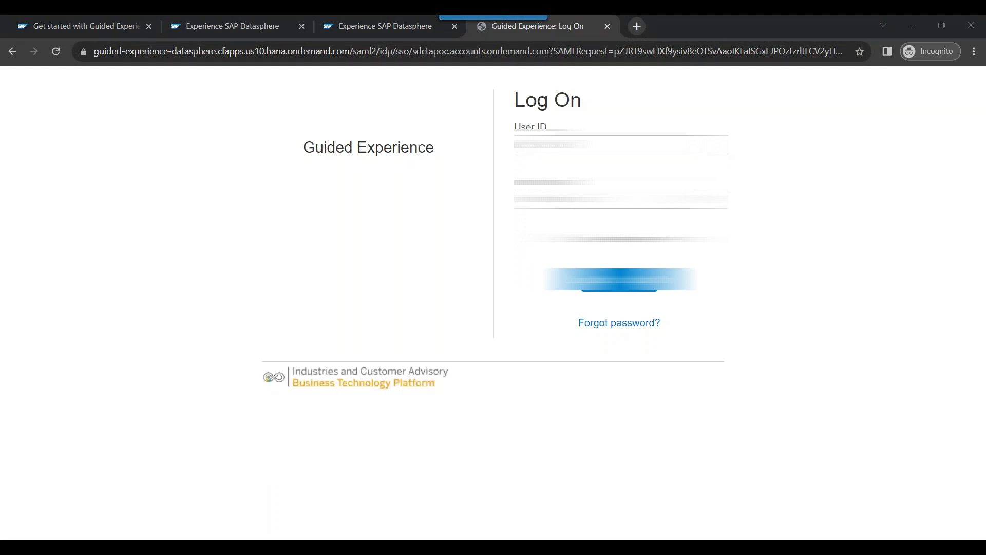
Step: Log on to the SAP Datasphere guided experience tenant with the prefilled credentials
left_click(619, 198)
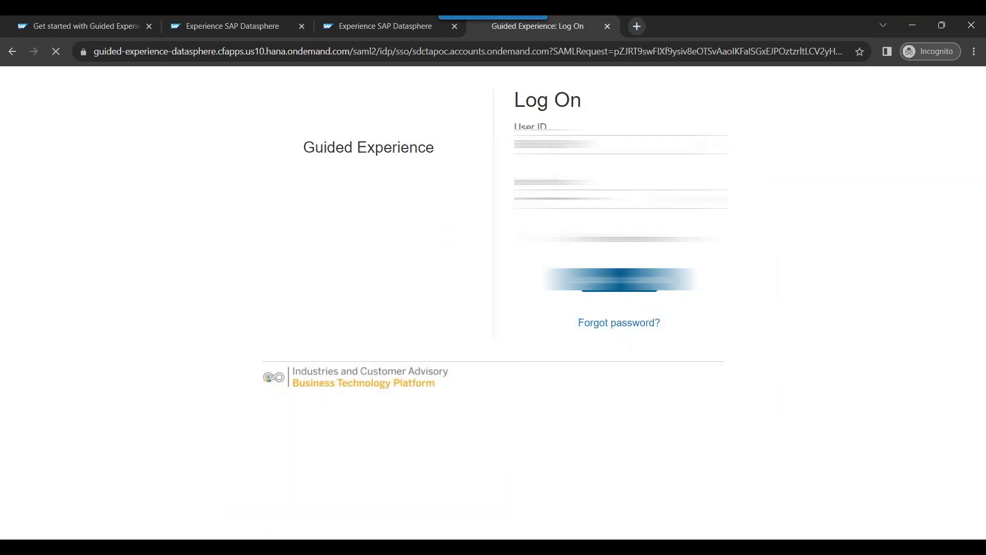
left_click(618, 278)
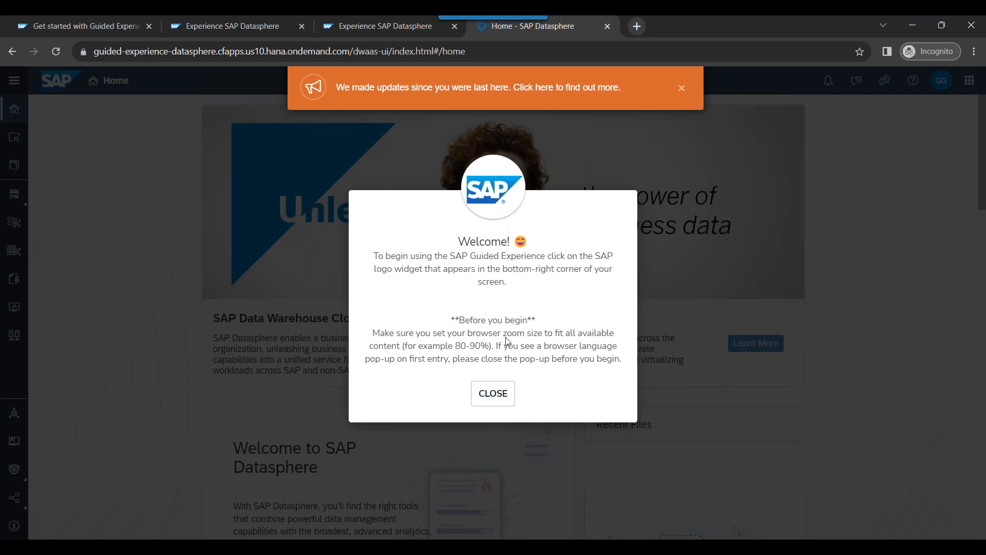
mouse_move(581, 341)
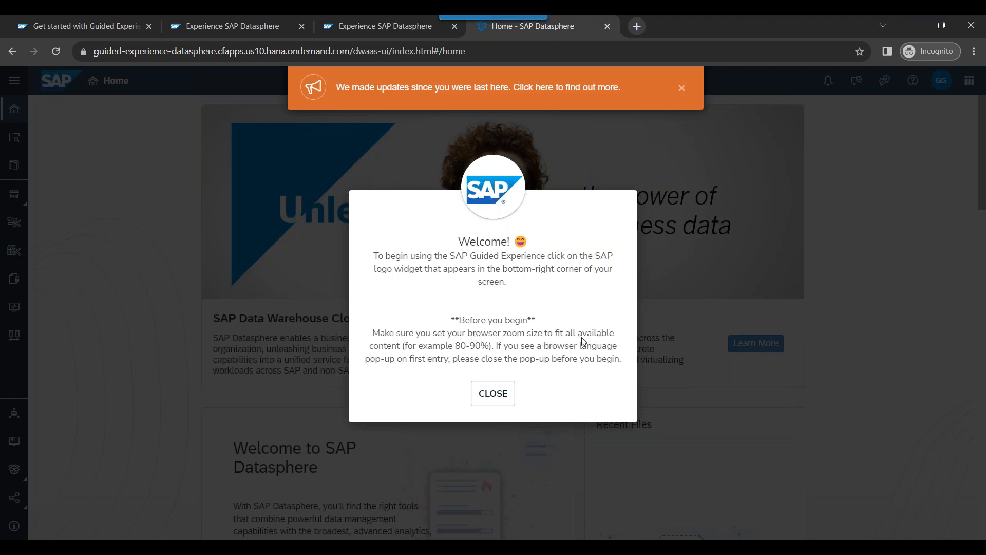
mouse_move(474, 352)
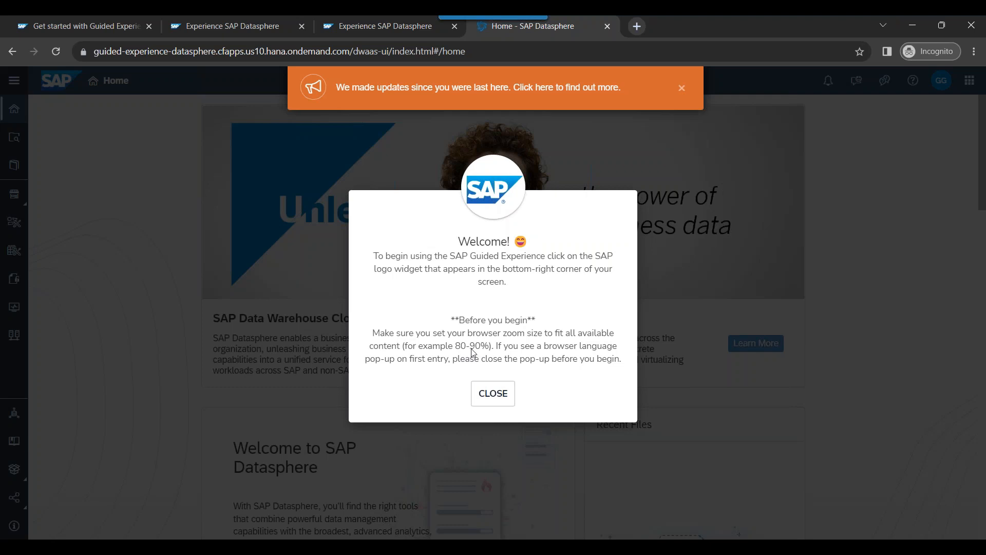
mouse_move(527, 353)
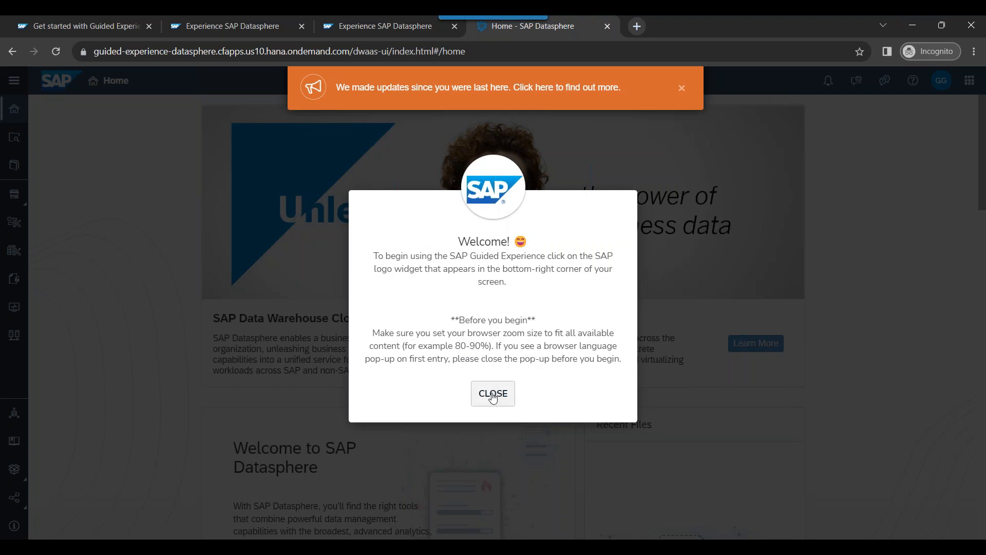
Step: Dismiss the guided experience welcome pop-up on the Datasphere Home page
left_click(493, 393)
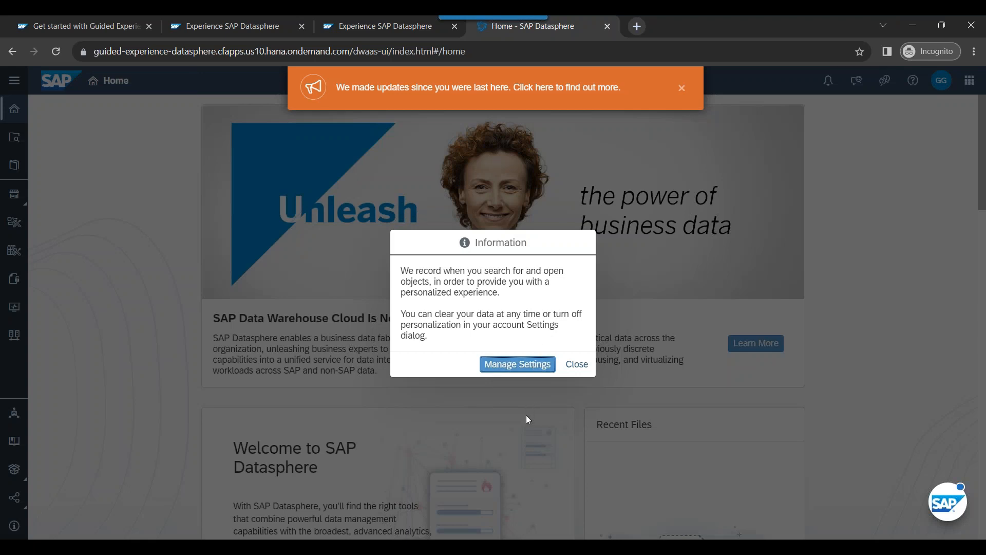
mouse_move(508, 371)
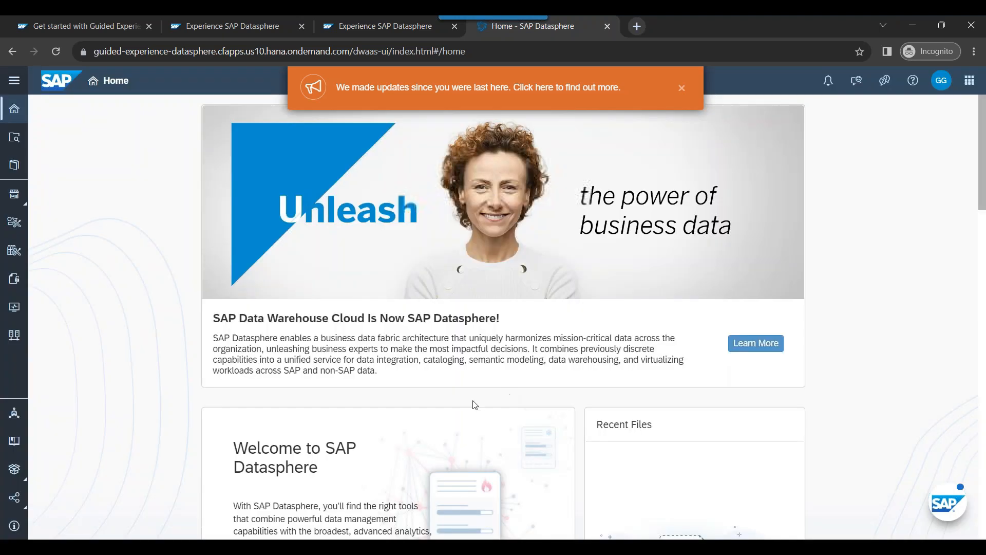
mouse_move(458, 396)
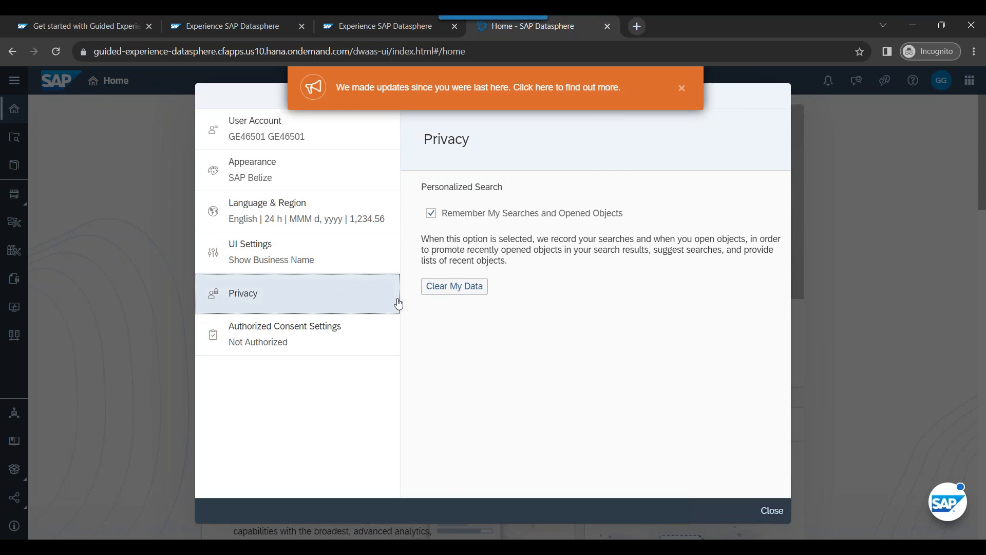
mouse_move(454, 286)
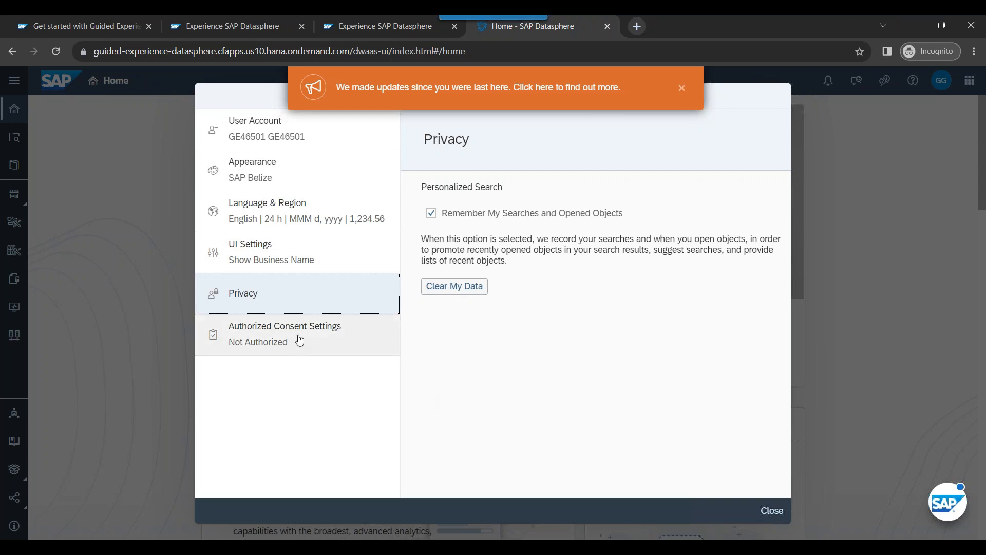
Step: Authorize running scheduled tasks and task chains in Authorized Consent Settings
left_click(285, 332)
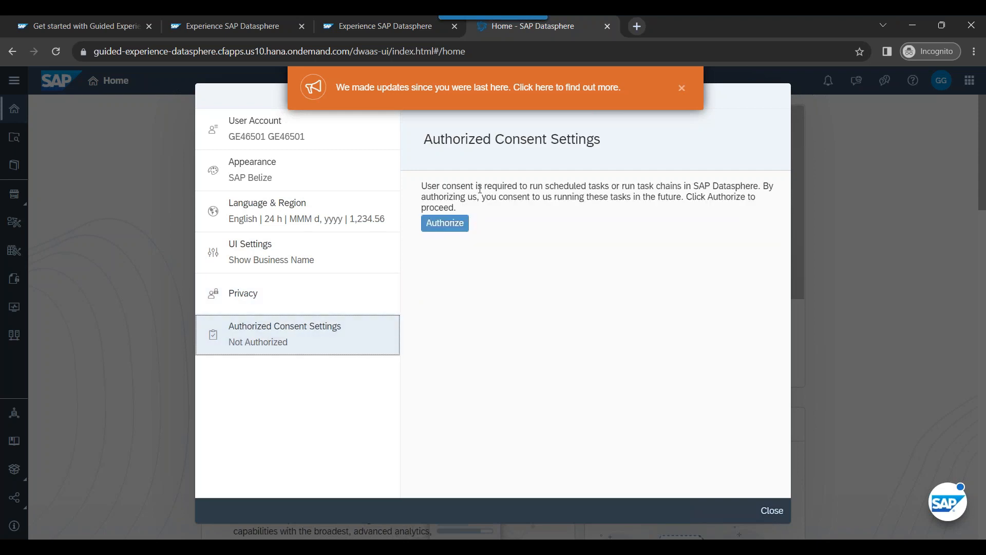
mouse_move(484, 260)
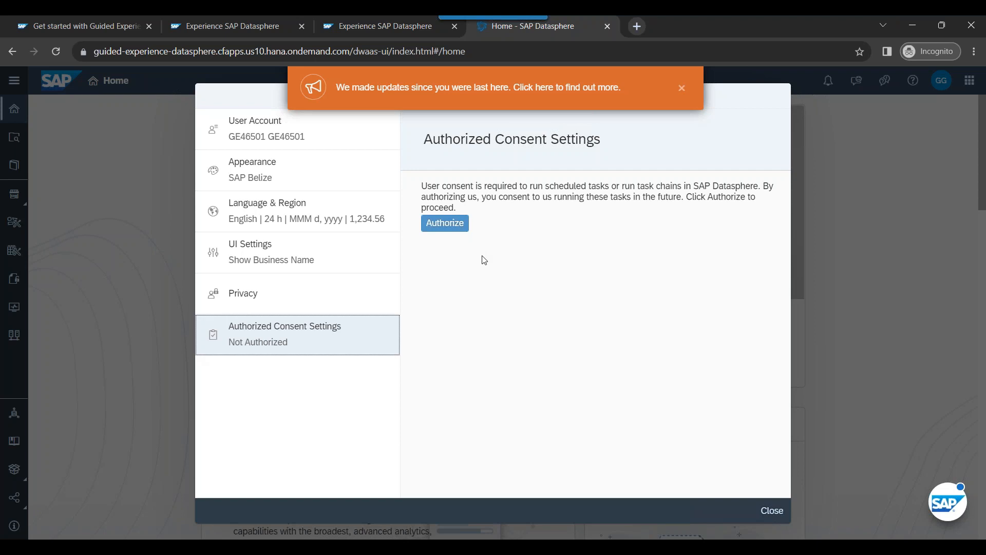
mouse_move(484, 257)
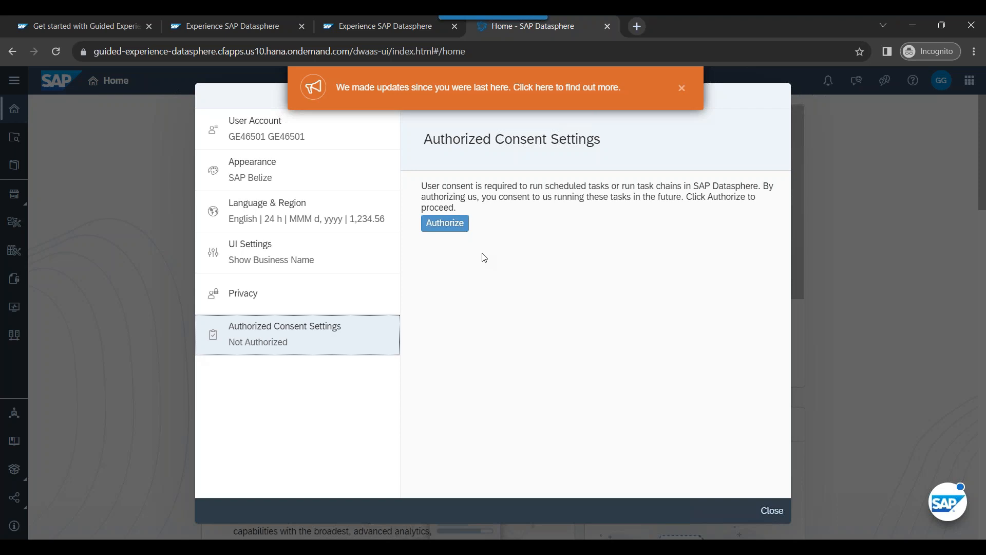
mouse_move(476, 213)
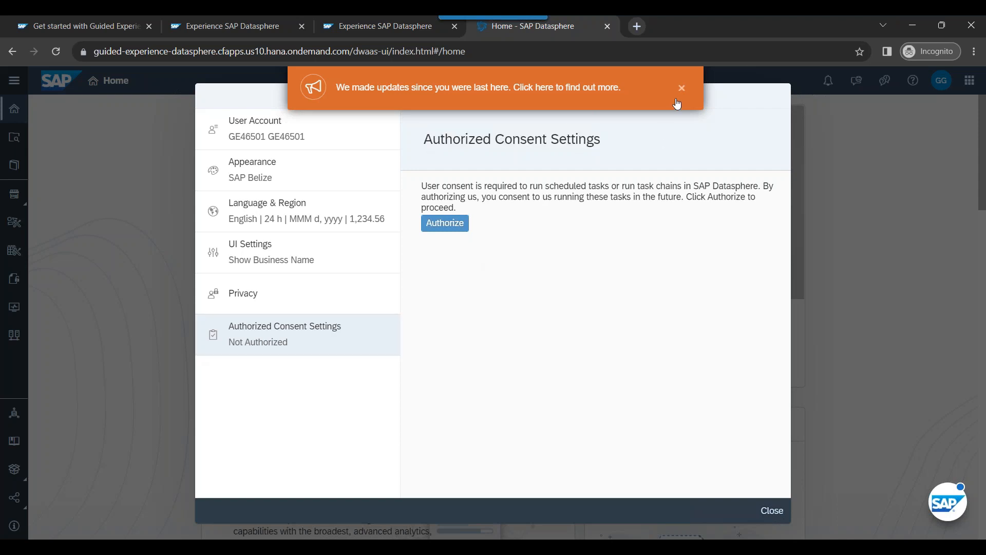
left_click(681, 87)
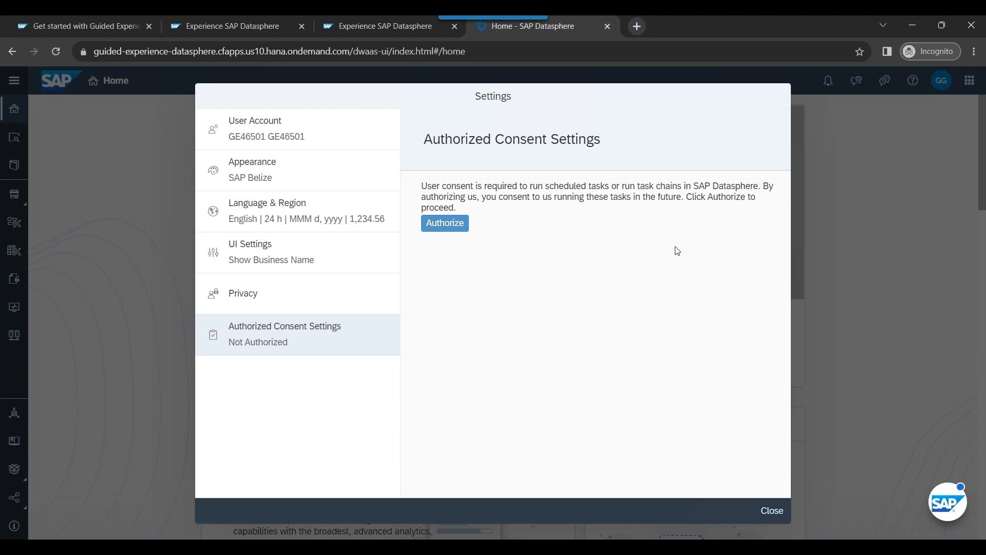
mouse_move(674, 254)
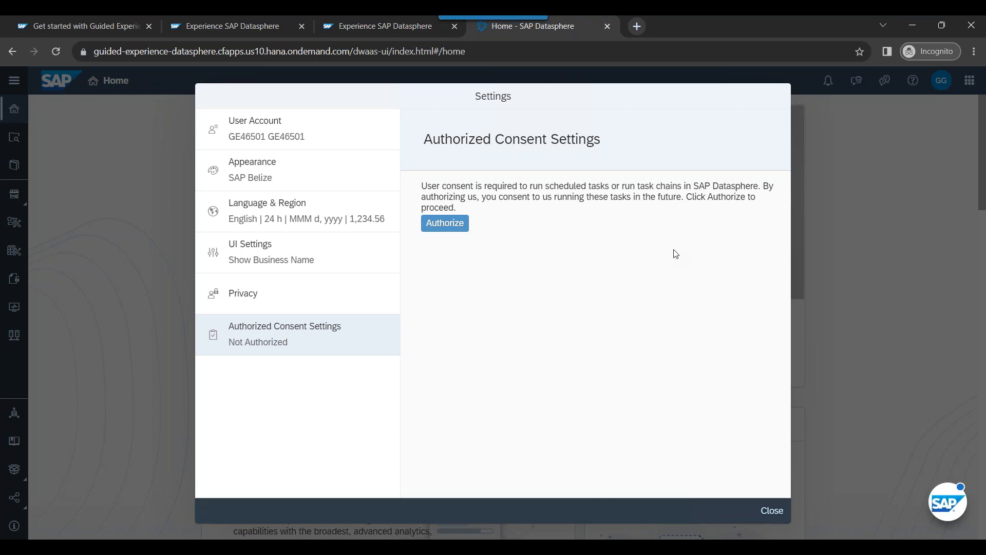
mouse_move(433, 196)
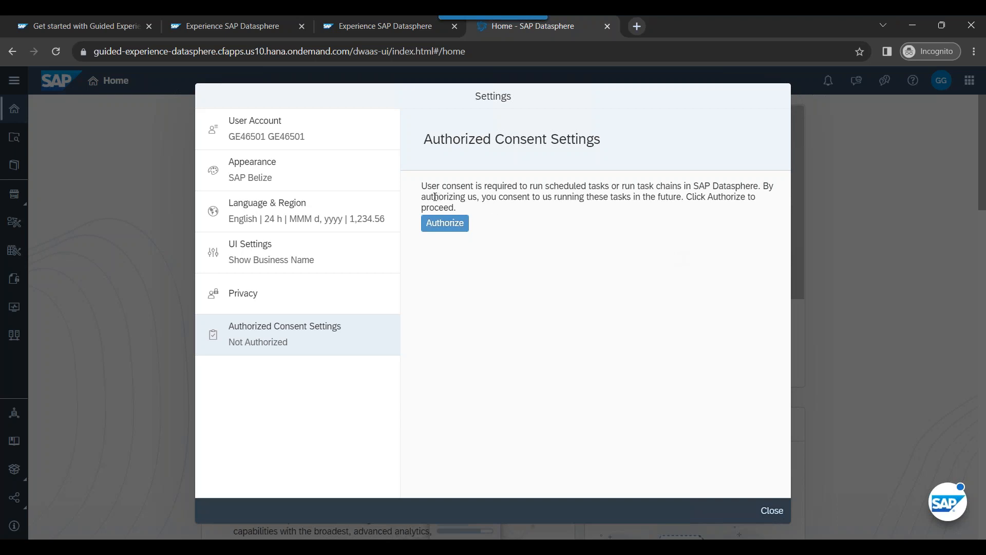
left_click_drag(433, 196, 626, 196)
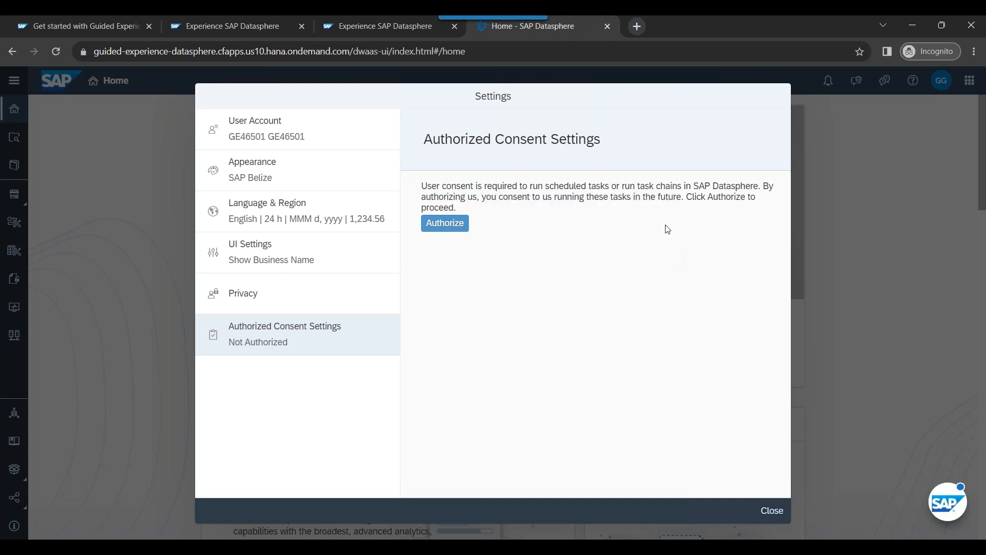
mouse_move(666, 232)
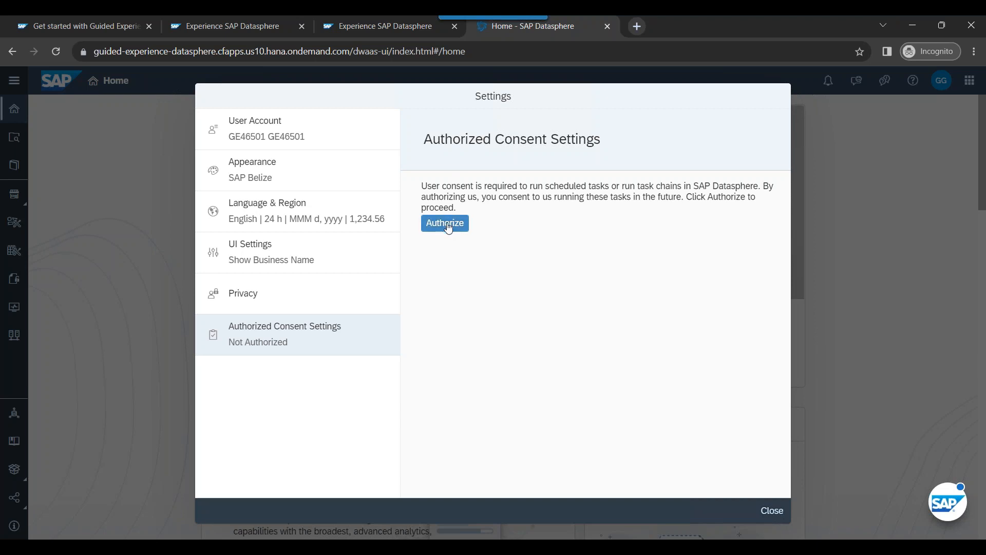
left_click(444, 223)
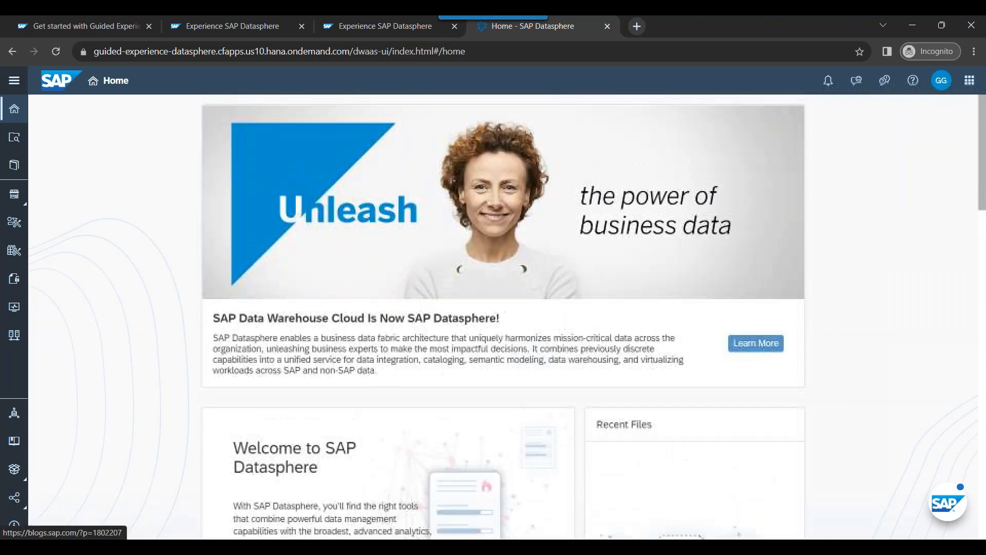
Step: From the tutorial, open the SAP Analytics Cloud product page and launch Experience SAP Analytics Cloud
scroll("down", 3)
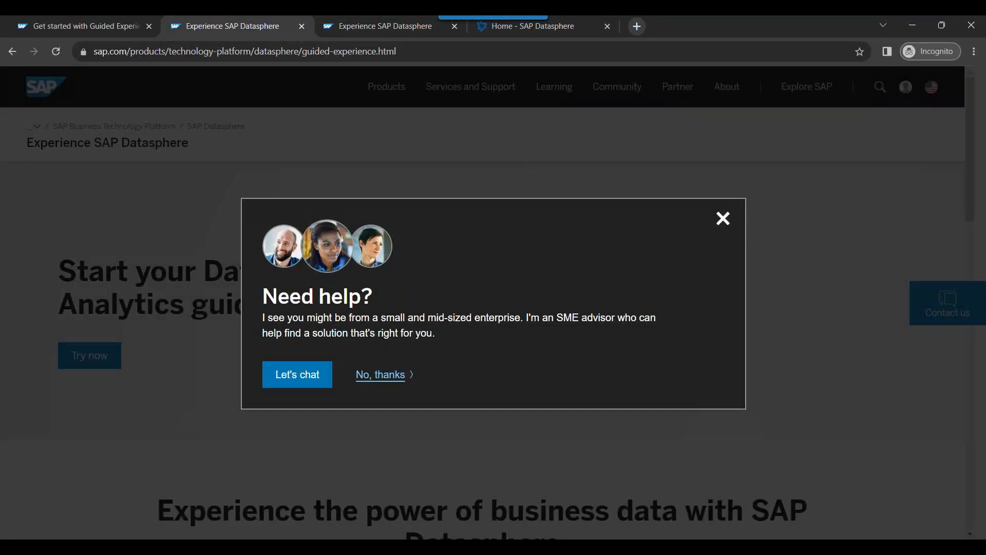
left_click(722, 218)
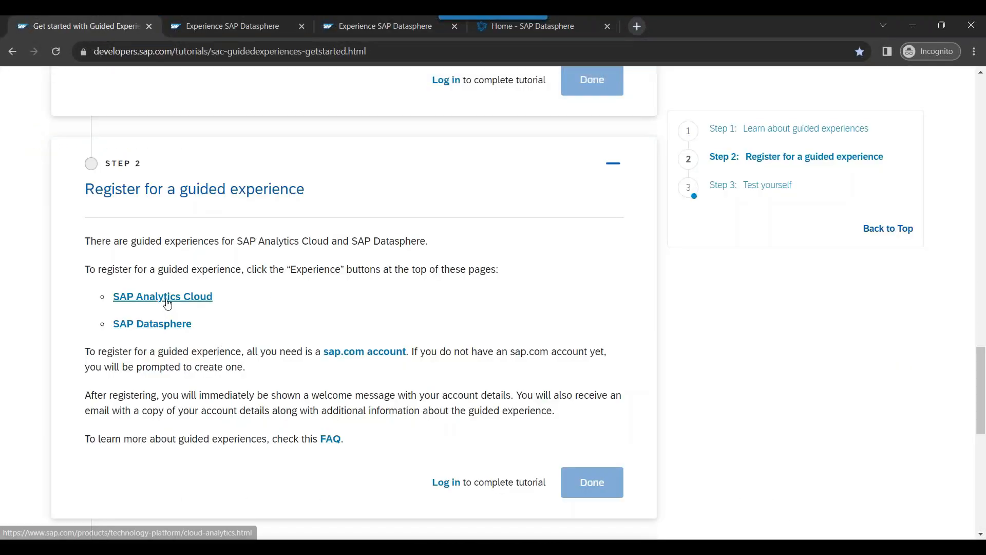
left_click(162, 296)
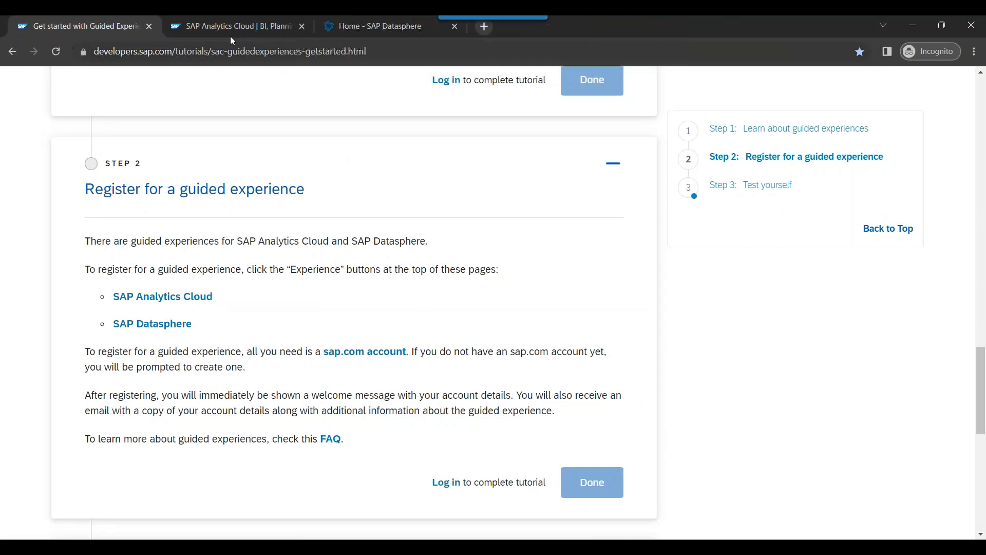
left_click(236, 26)
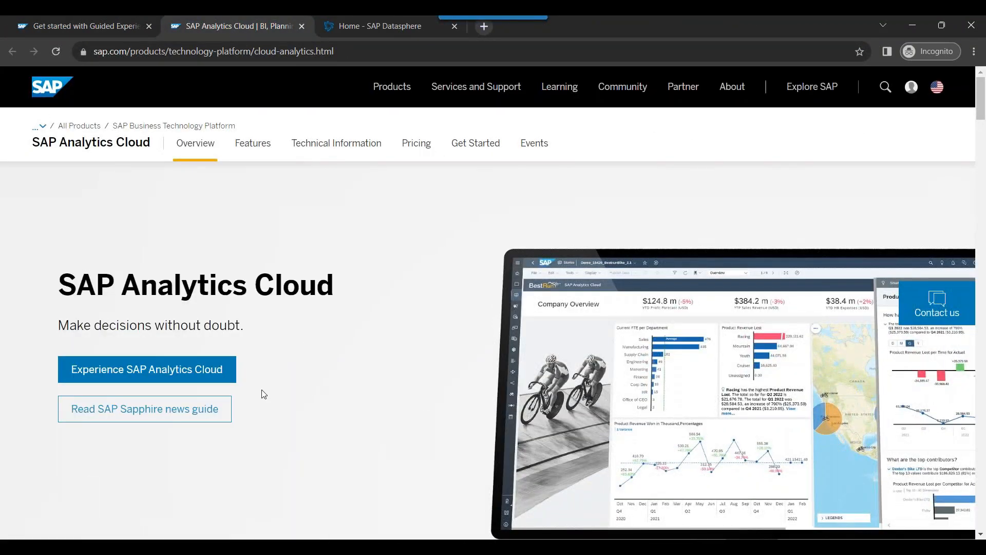
mouse_move(147, 369)
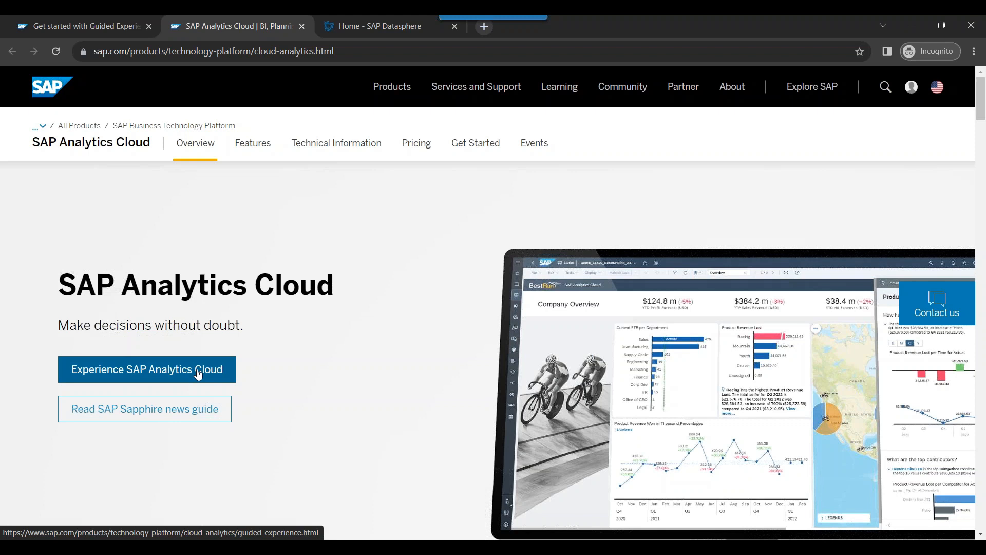
left_click(146, 369)
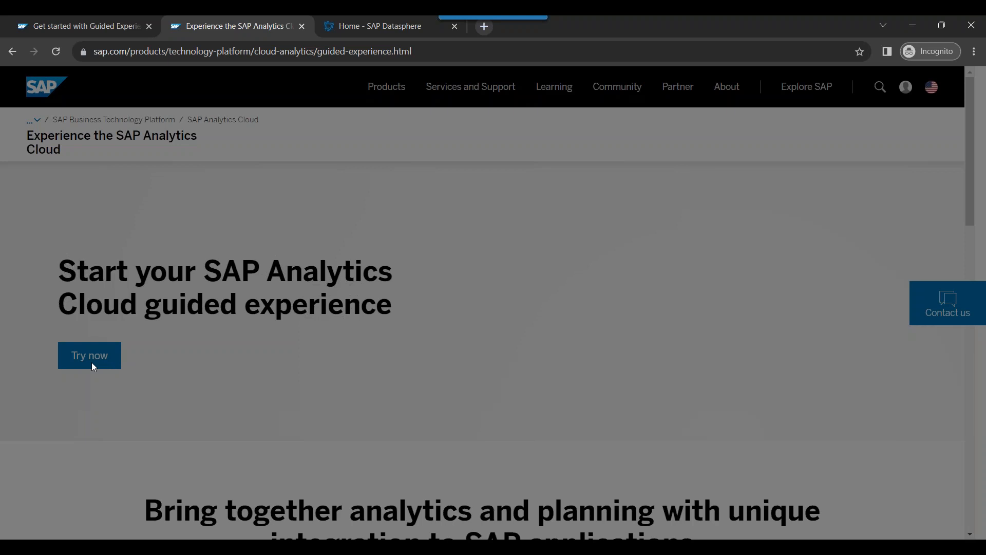
Step: Register for the Analytics Cloud guided experience and launch its tenant log-on page
left_click(89, 355)
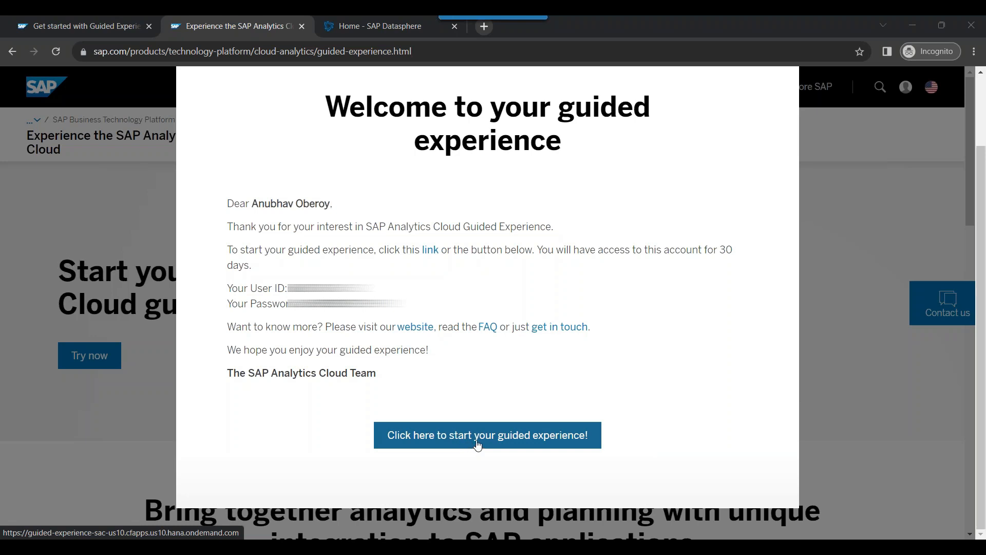
left_click(487, 435)
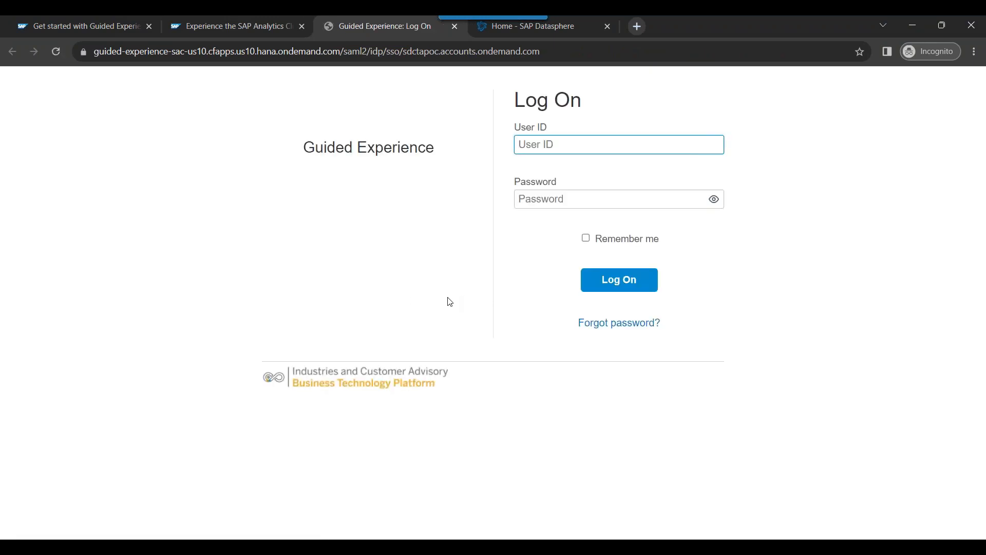
Step: Log on to the Analytics Cloud tenant with the User ID and Password from the welcome message
left_click(617, 144)
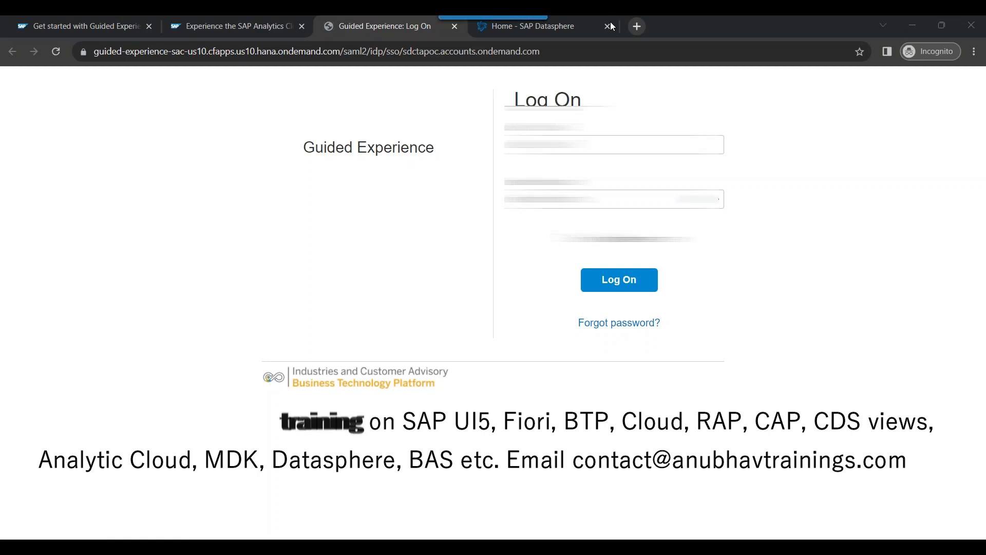
left_click(614, 144)
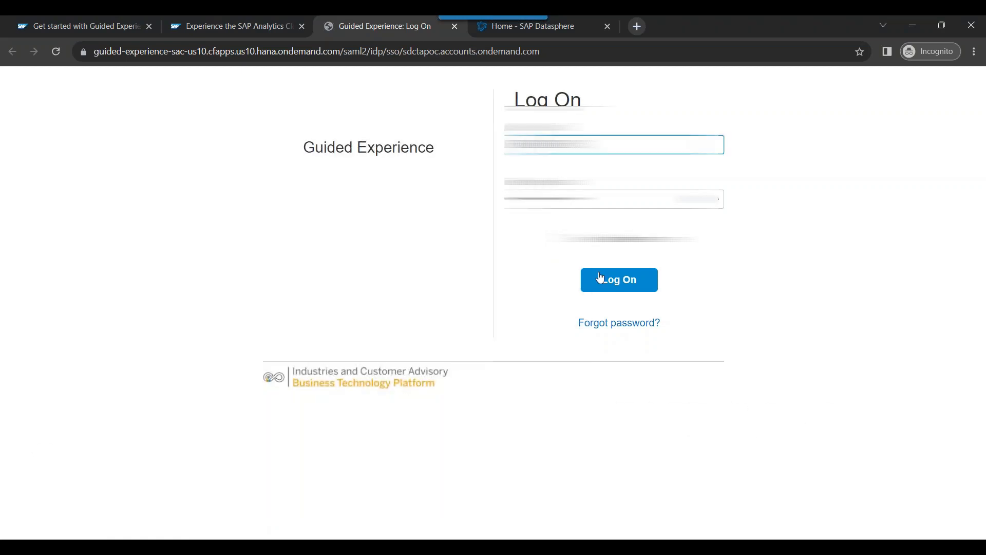
left_click(618, 279)
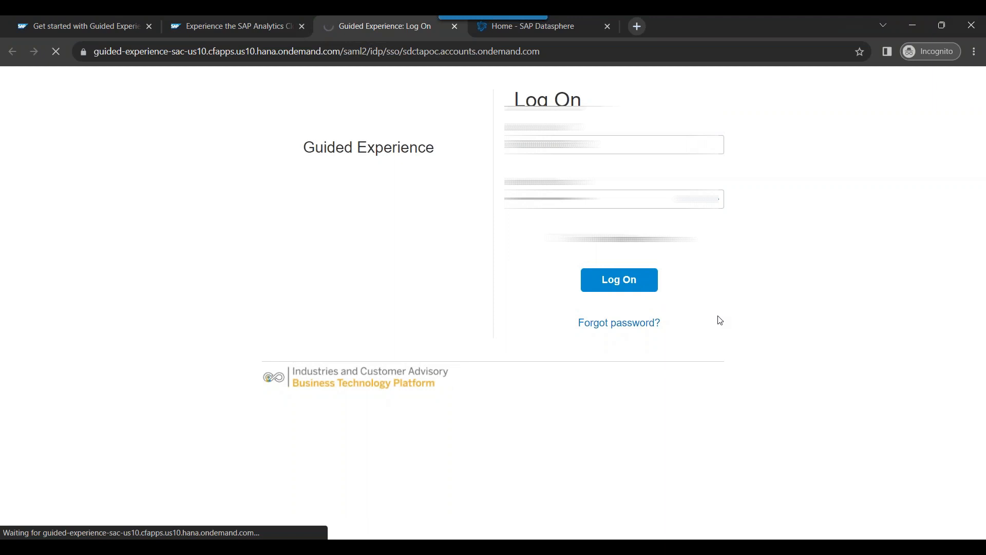
left_click(618, 279)
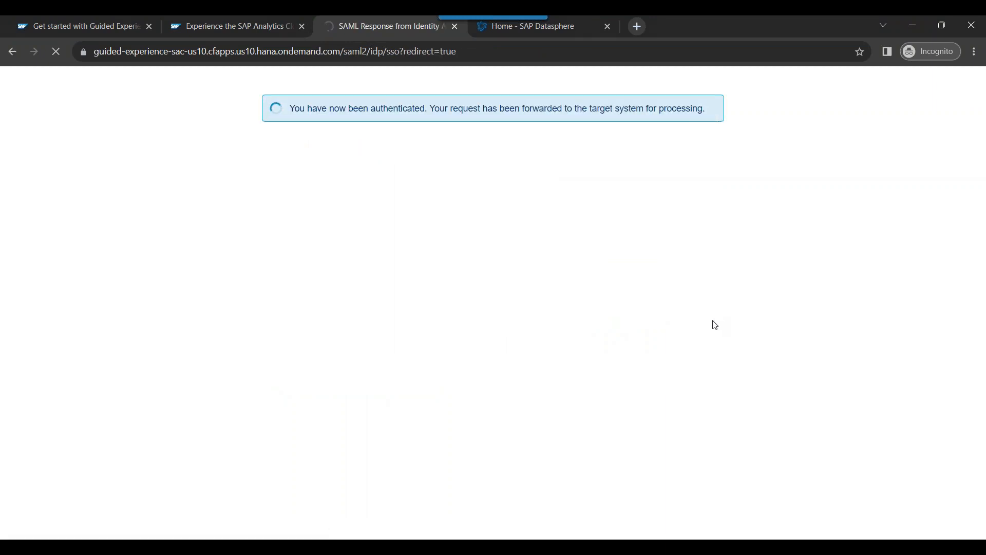
mouse_move(707, 325)
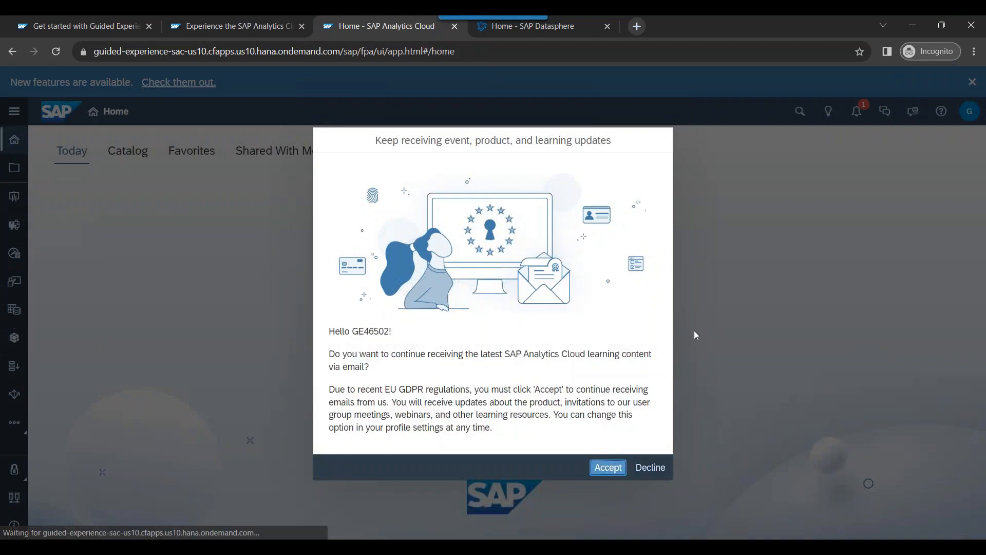
Step: Accept learning updates, dismiss the welcome and new-features notices, and close the sign-up tab
left_click(607, 468)
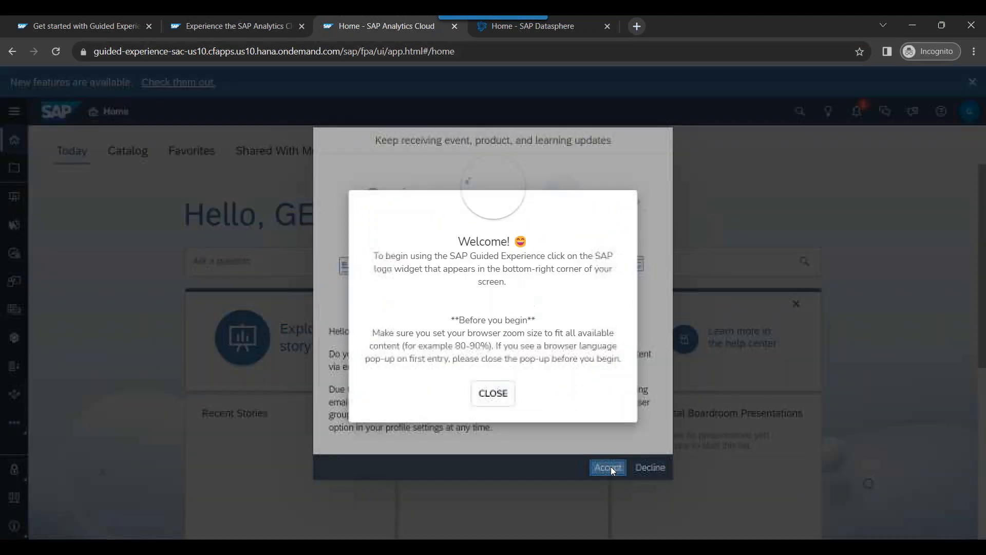
left_click(606, 466)
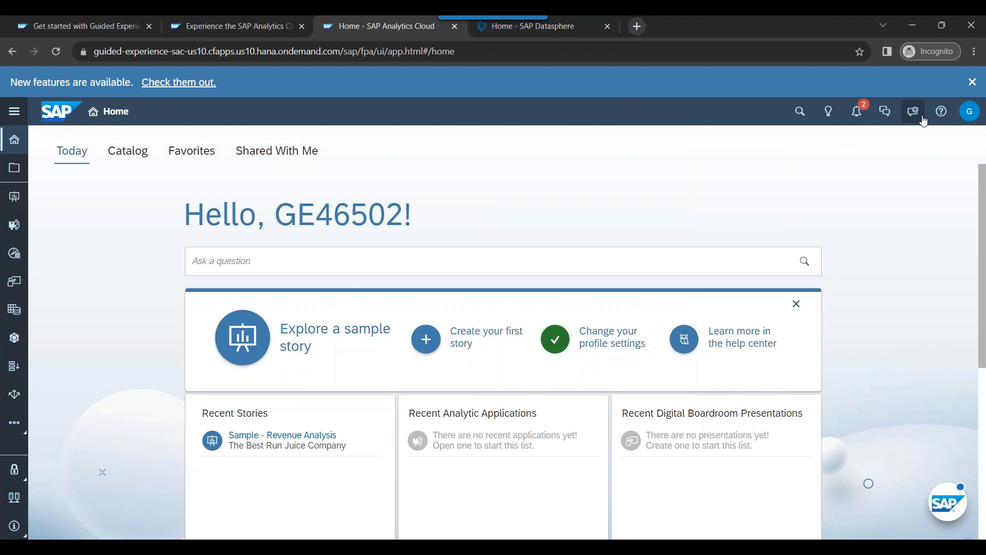
left_click(970, 82)
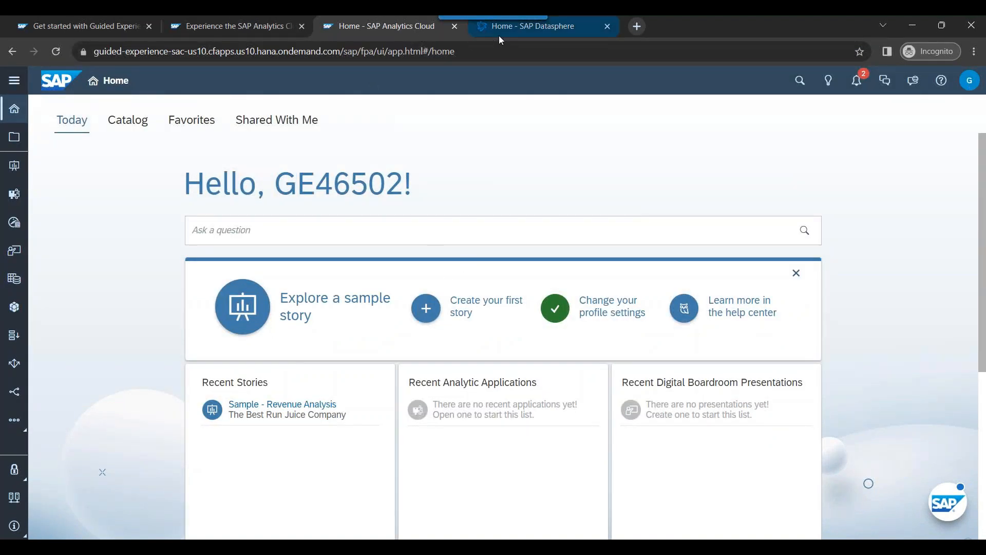
left_click(533, 26)
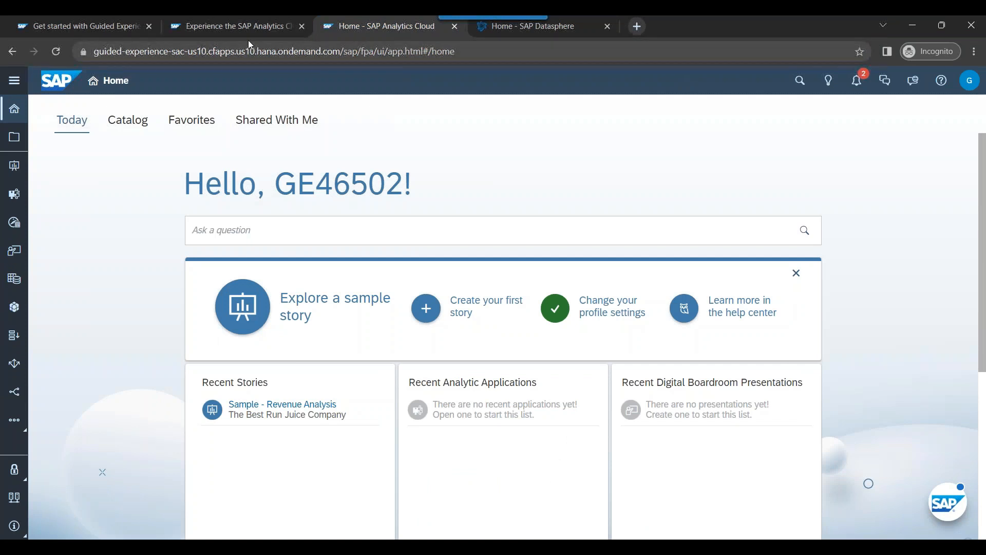
left_click(302, 25)
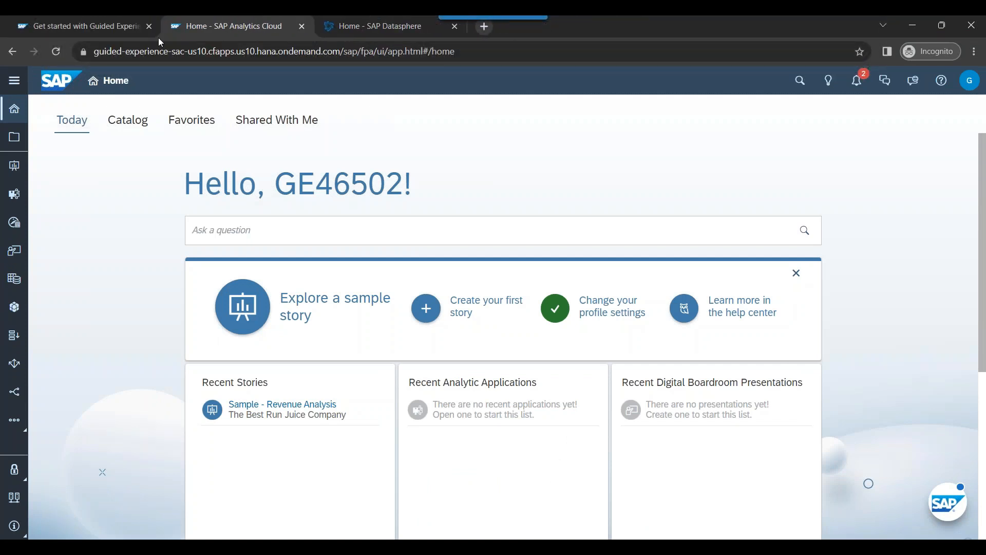
mouse_move(82, 26)
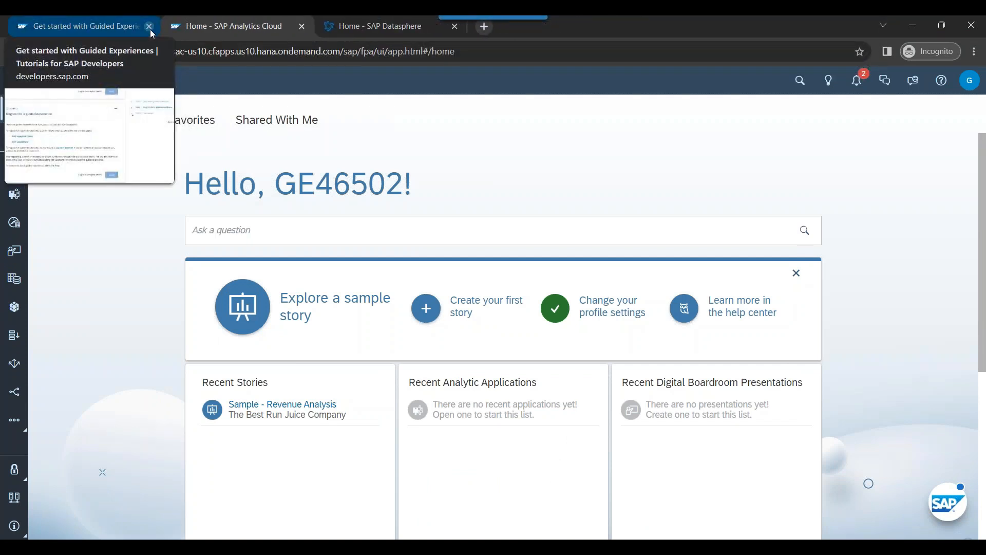
Step: Close the Get started with Guided Experiences tutorial tab
left_click(150, 27)
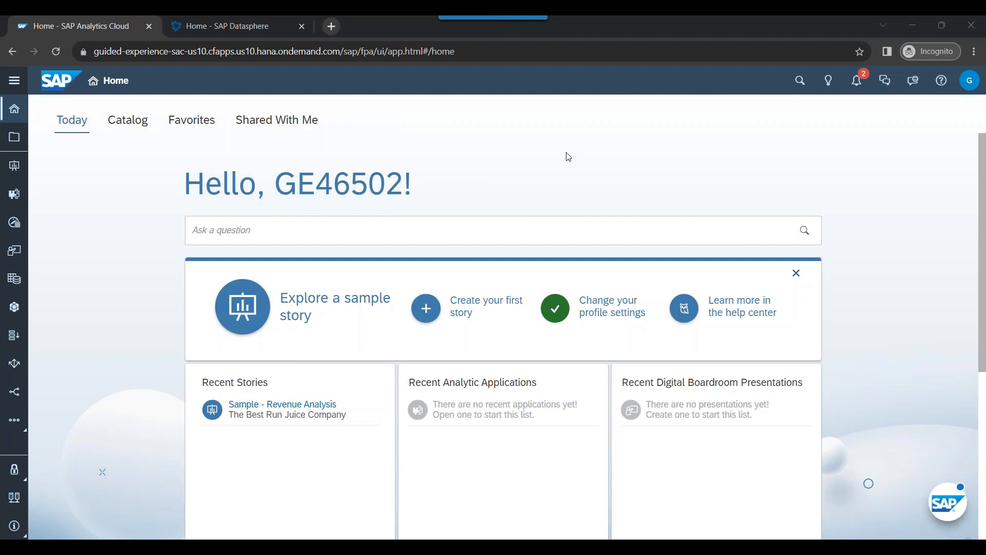
mouse_move(455, 174)
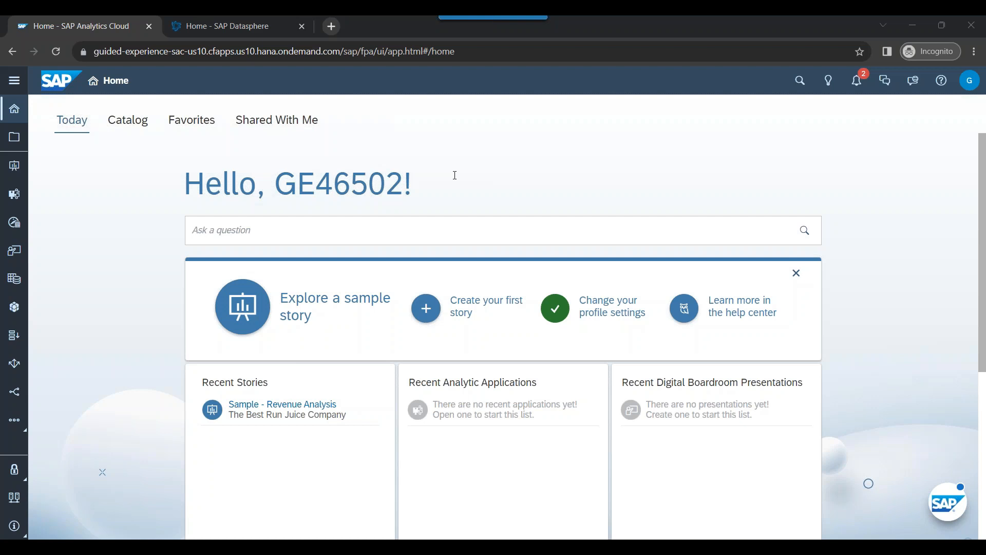
mouse_move(236, 69)
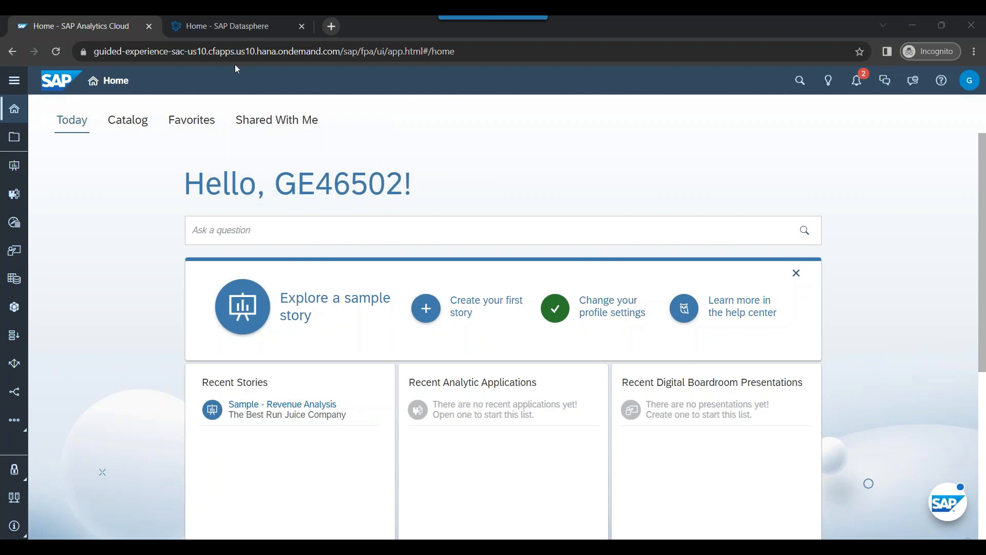
mouse_move(208, 113)
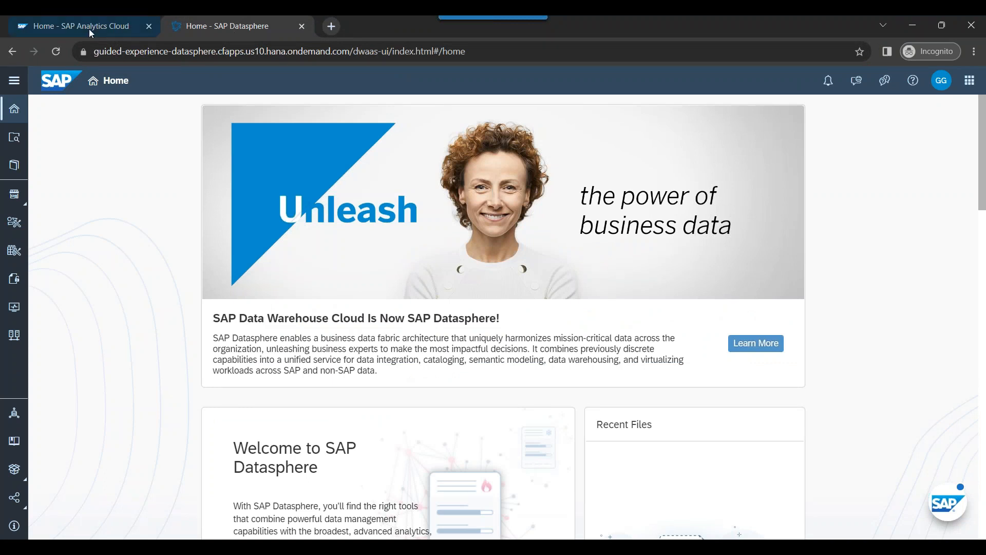
Step: Review the Analytics Cloud and Datasphere home tabs, ending on the Analytics Cloud home
left_click(75, 26)
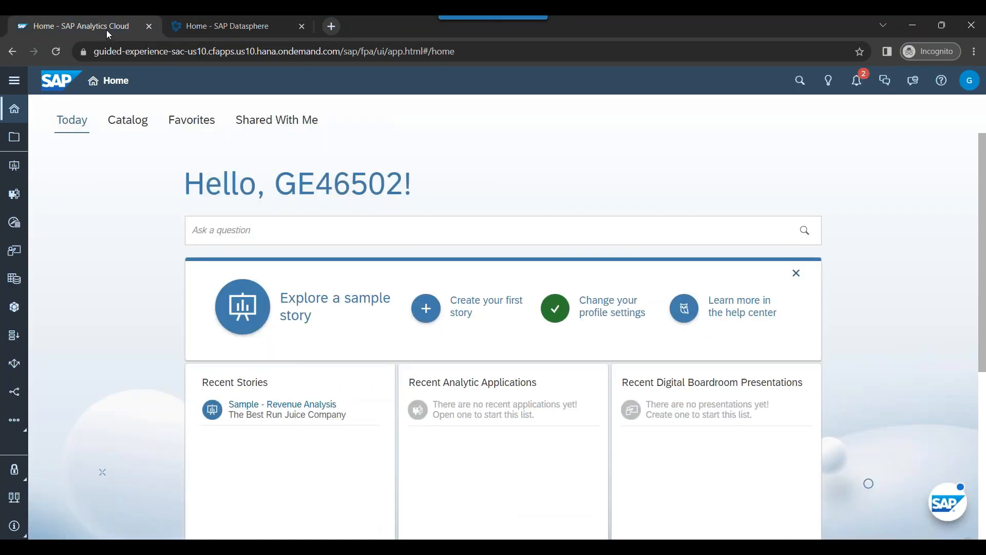
mouse_move(75, 26)
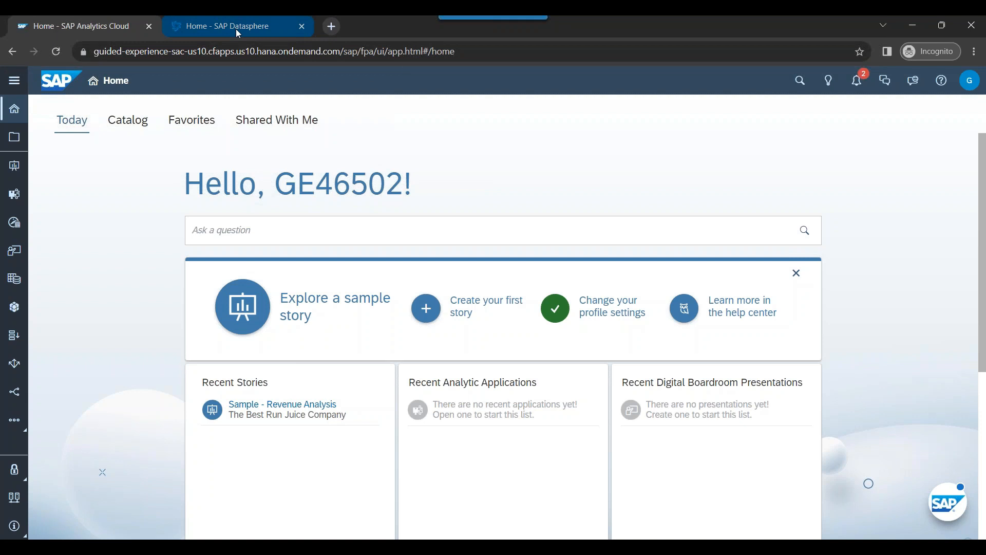
left_click(226, 26)
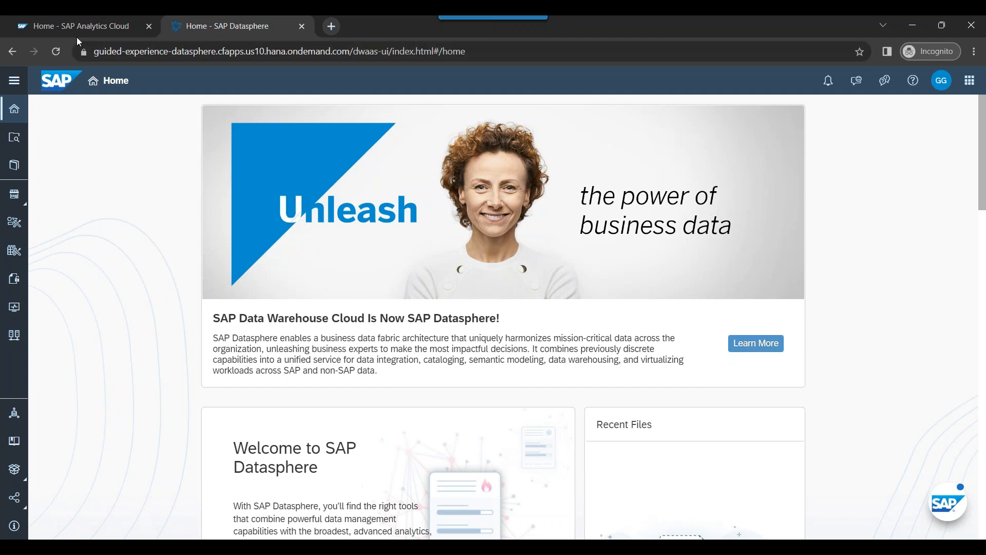
left_click(74, 26)
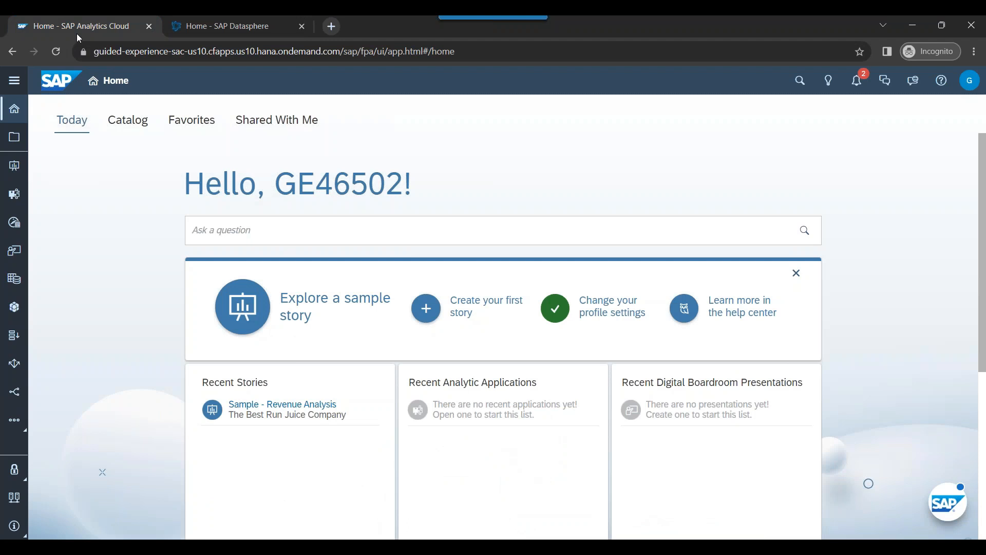